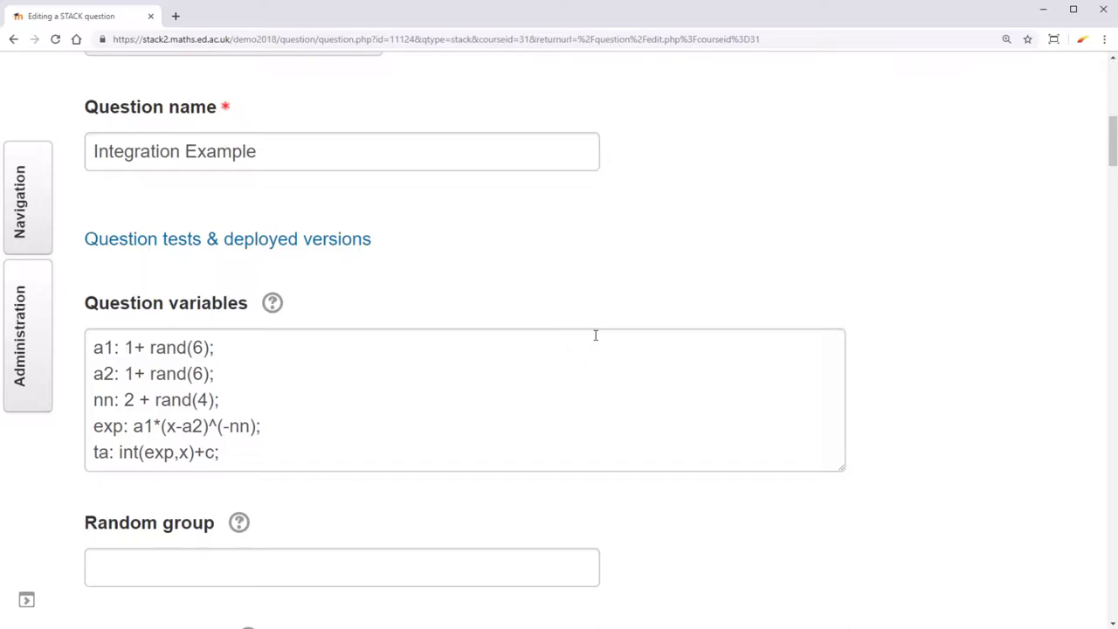
mouse_move(227, 238)
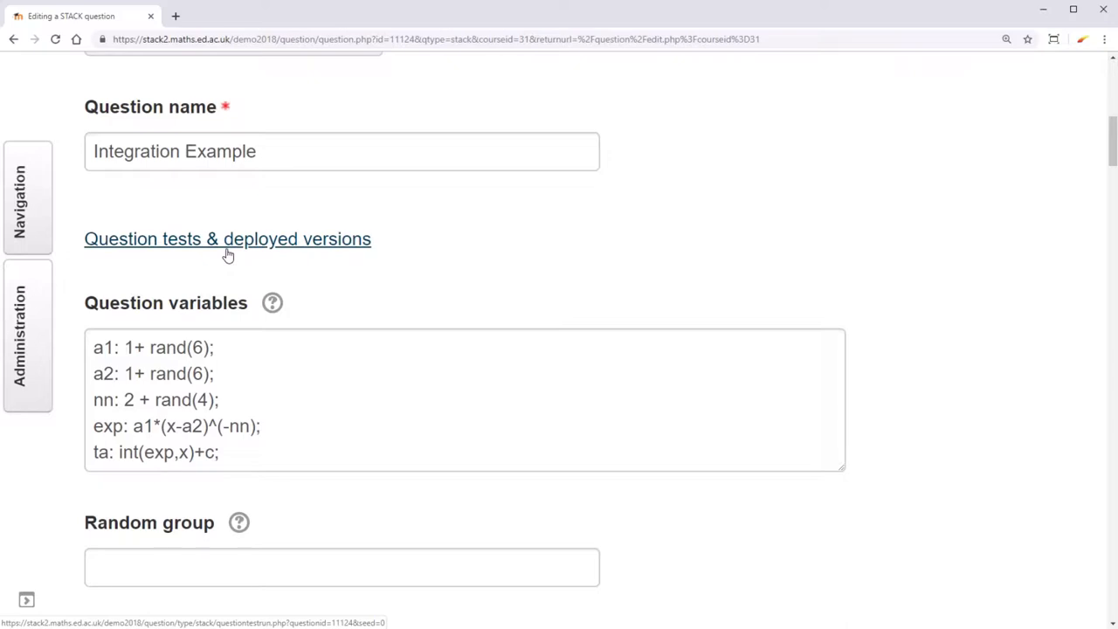
Open the Integration Example testing page and scroll to its empty Question tests section
click(227, 239)
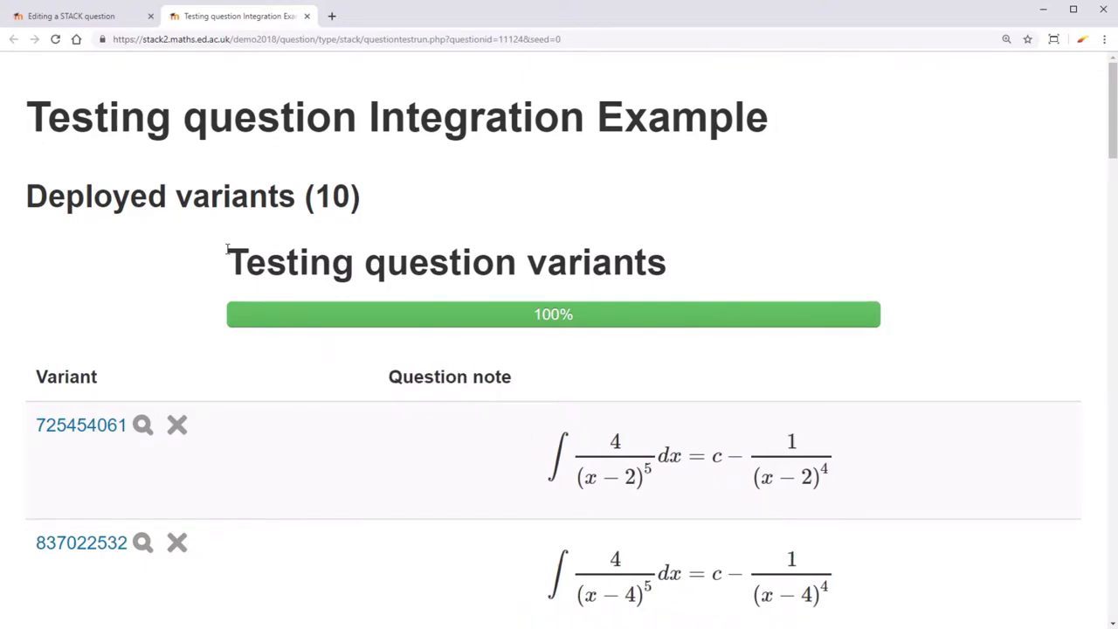
scroll(down, 3)
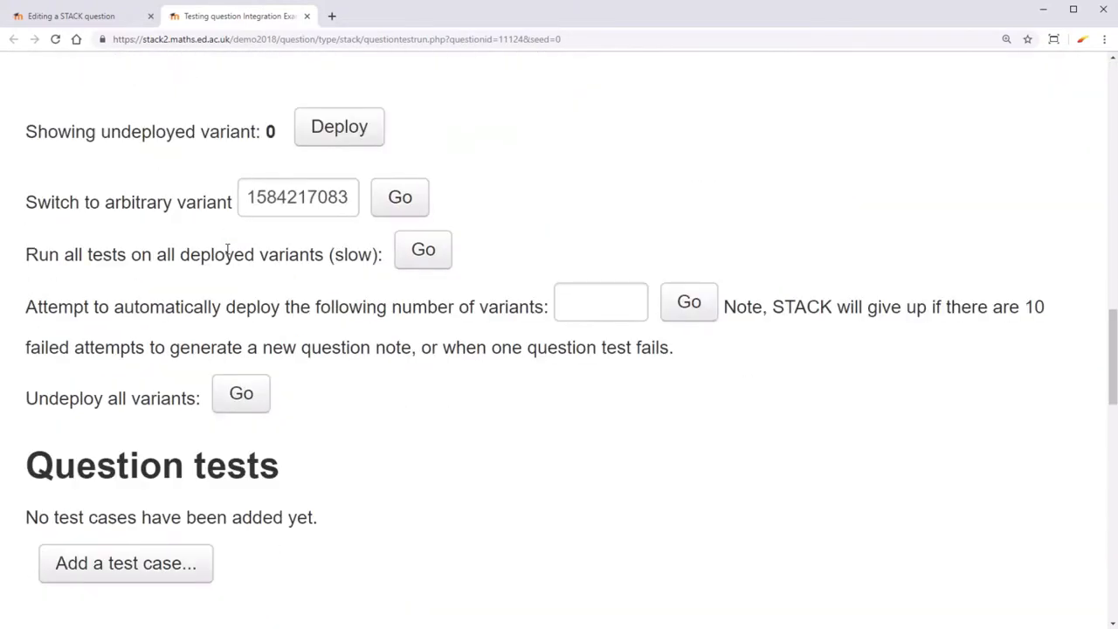
scroll(down, 3)
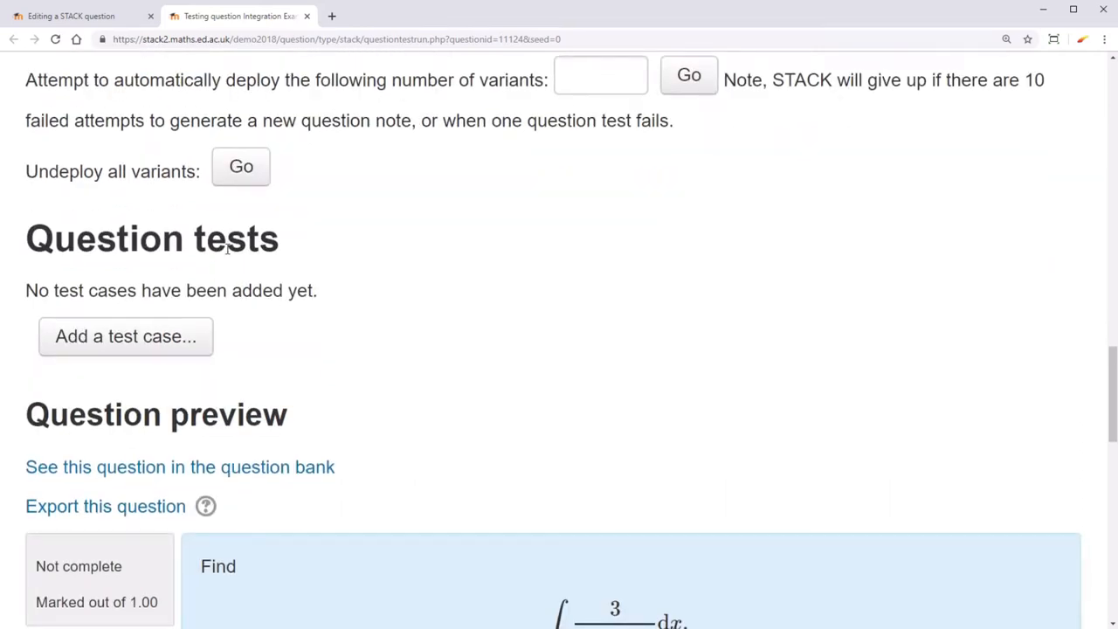
Start a new test case and scroll to its ans1 Test inputs section
click(125, 336)
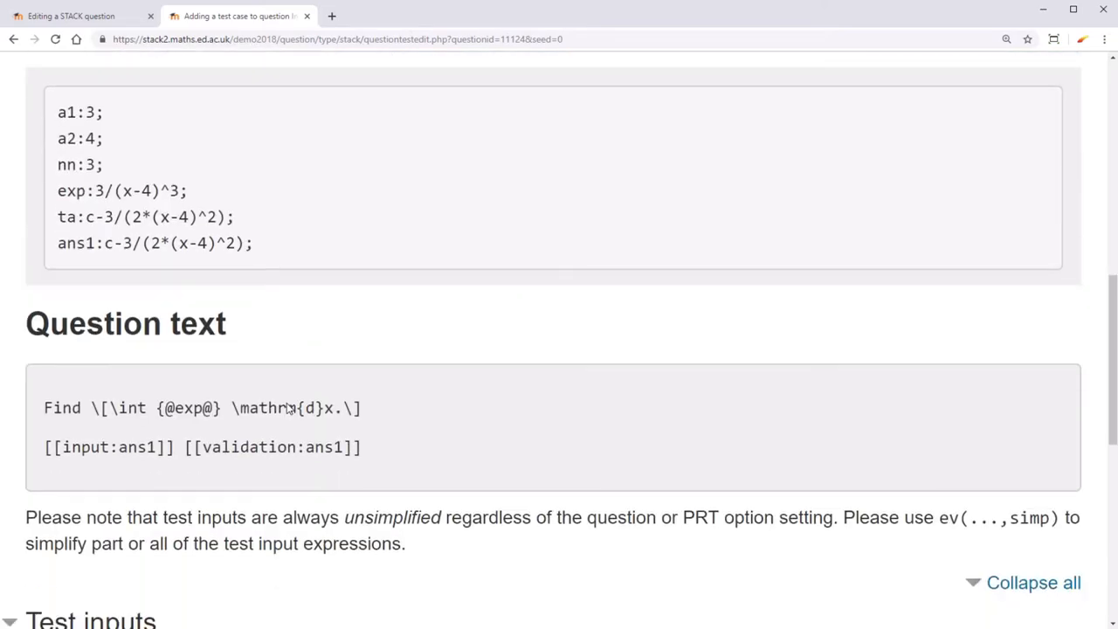
scroll(down, 3)
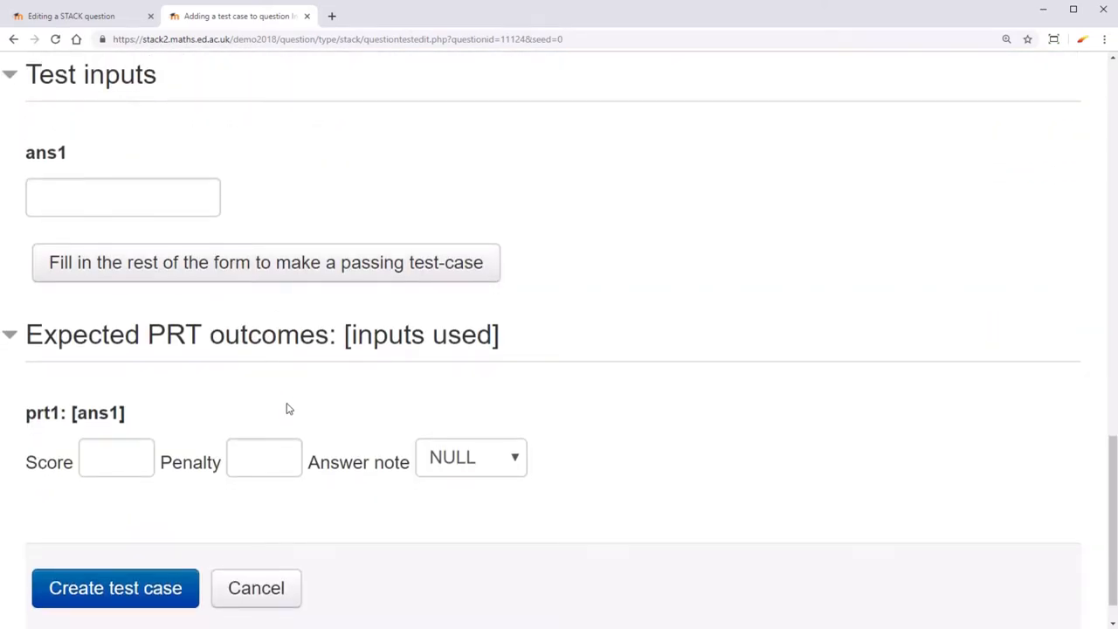
mouse_move(248, 213)
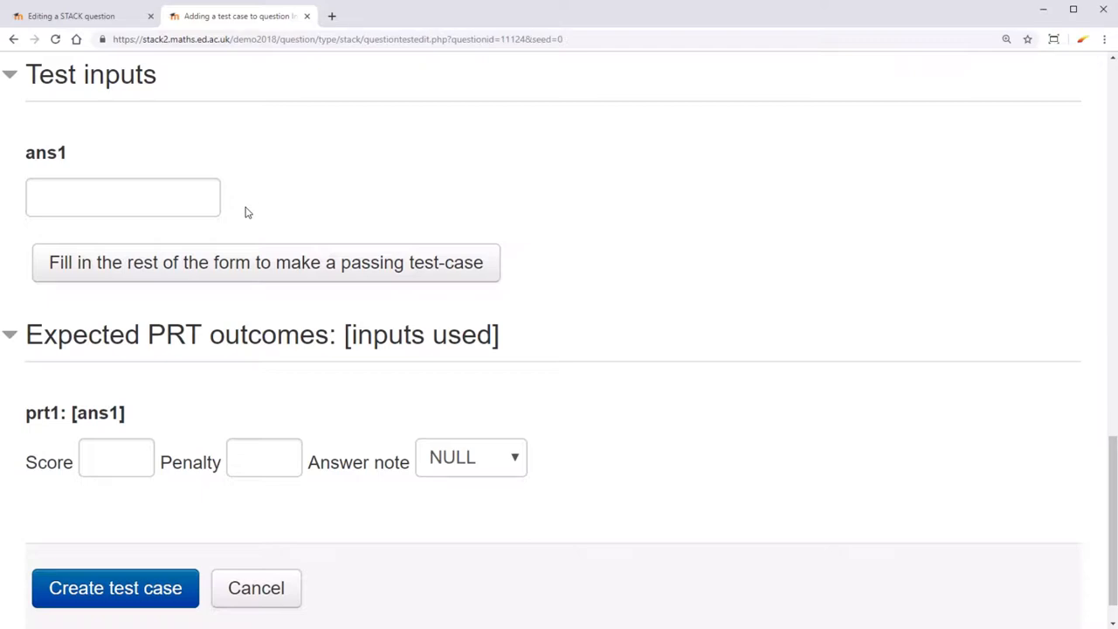
Enter ta as the ans1 test input and set the expected prt1 score to 1
click(122, 197)
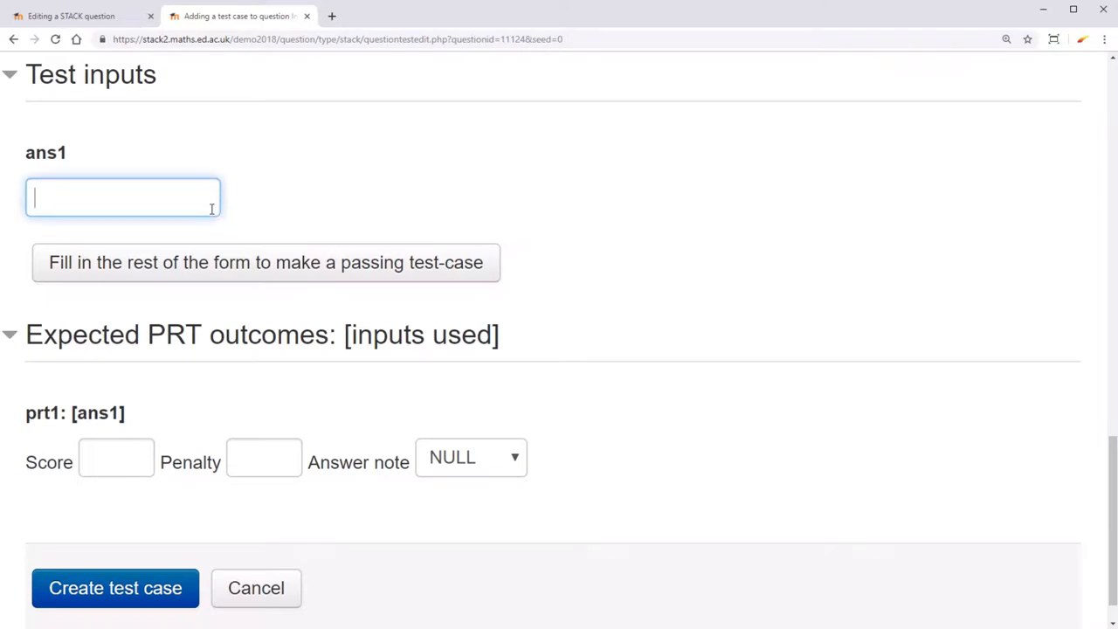
text(ta)
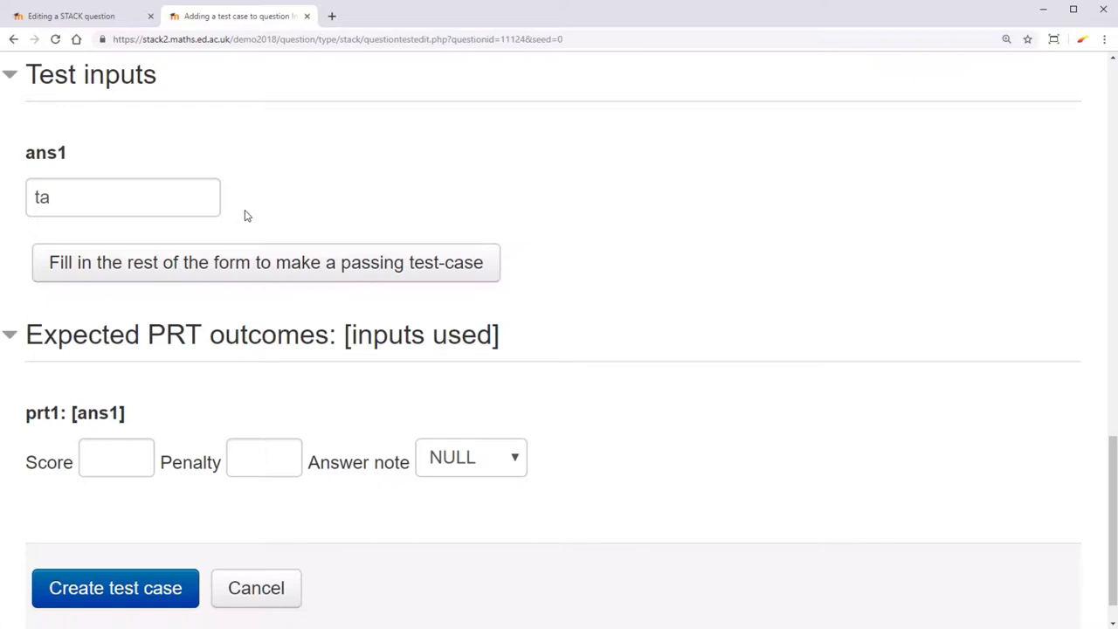
click(116, 457)
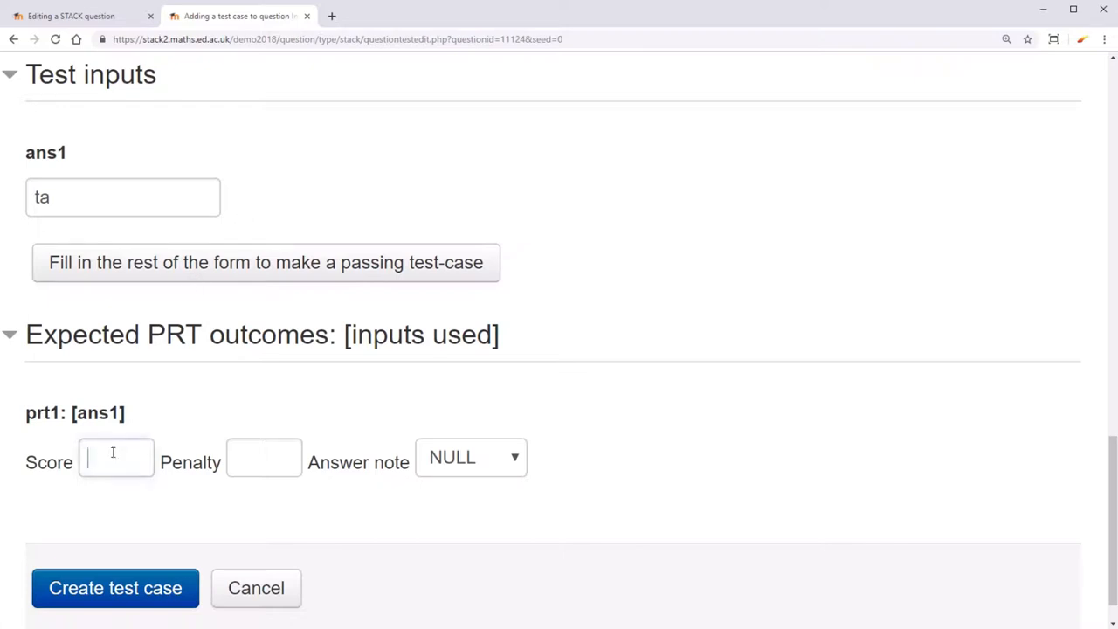
click(115, 458)
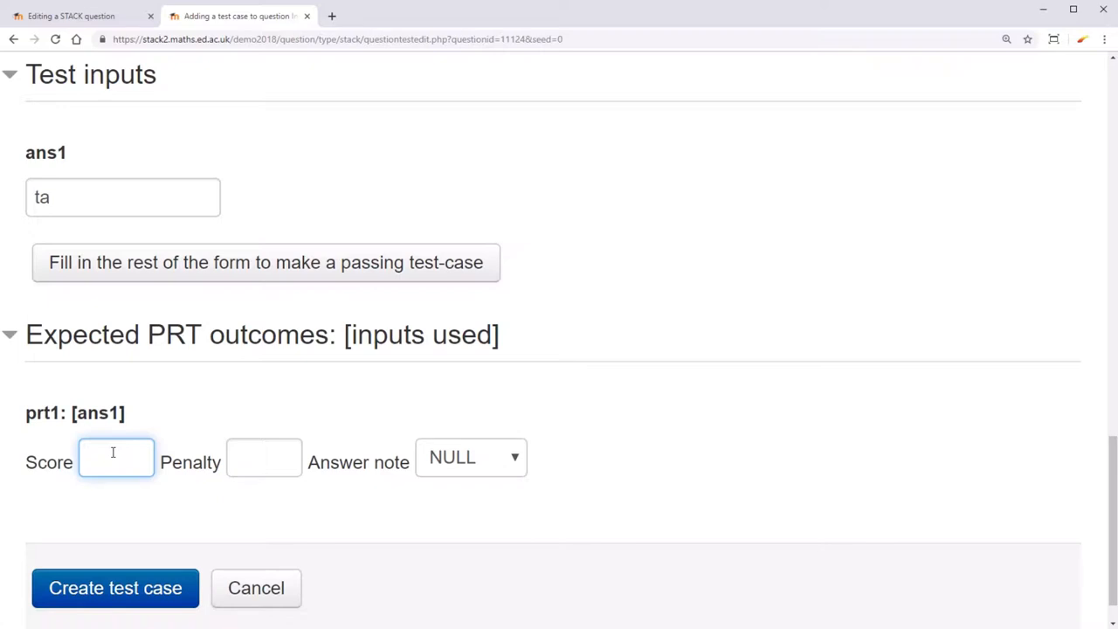
text(1)
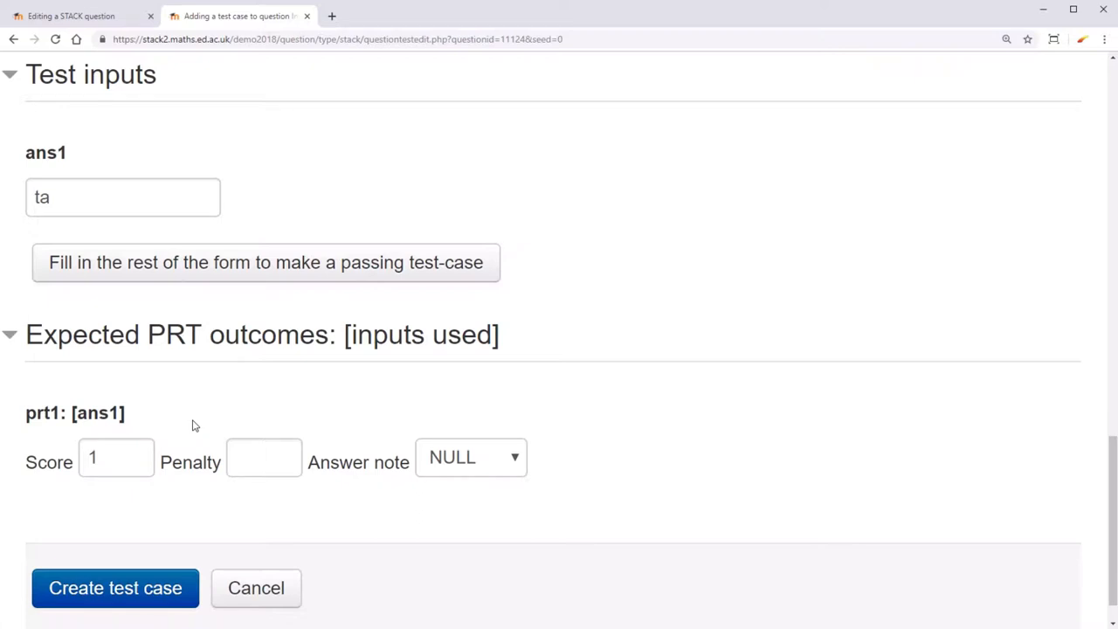
Check the question's penalty on the editing tab, then set the expected penalty to 0
click(79, 15)
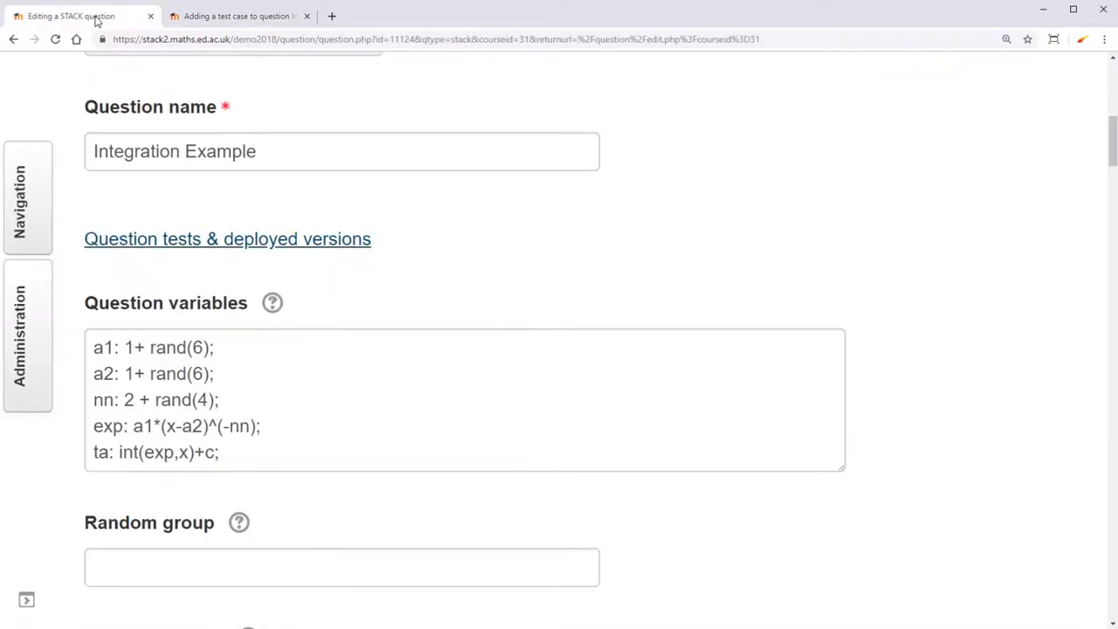
scroll(down, 3)
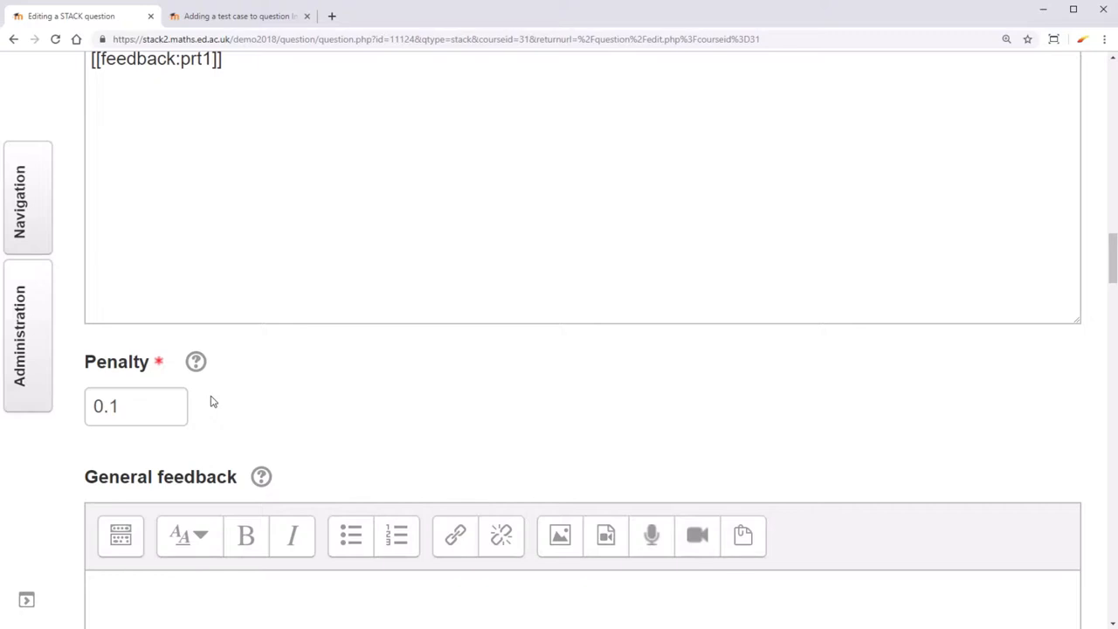
mouse_move(243, 85)
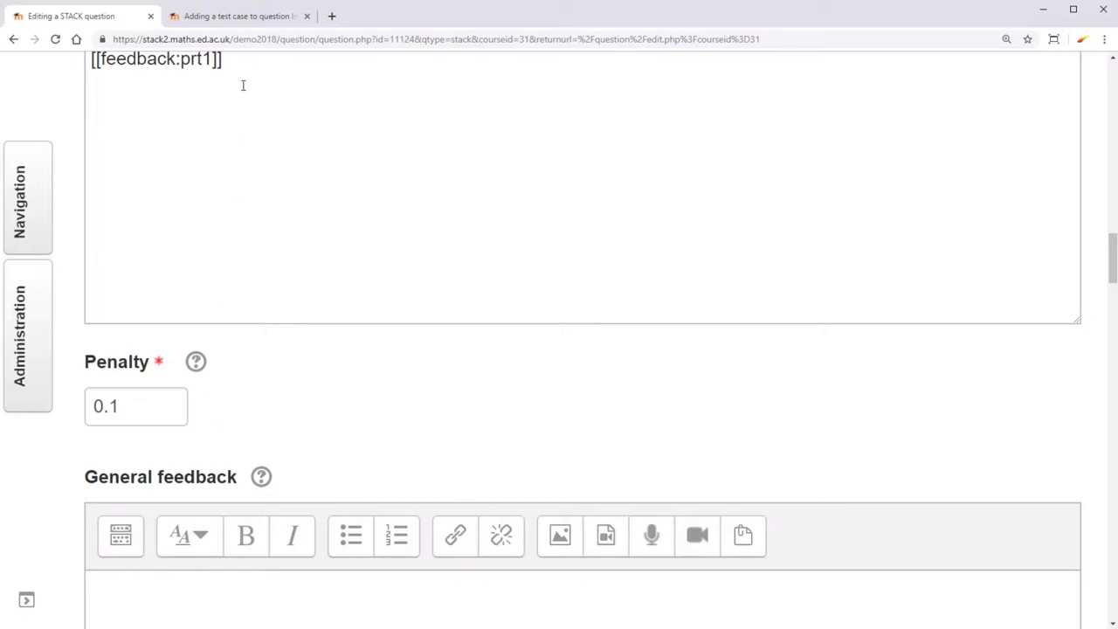
click(238, 15)
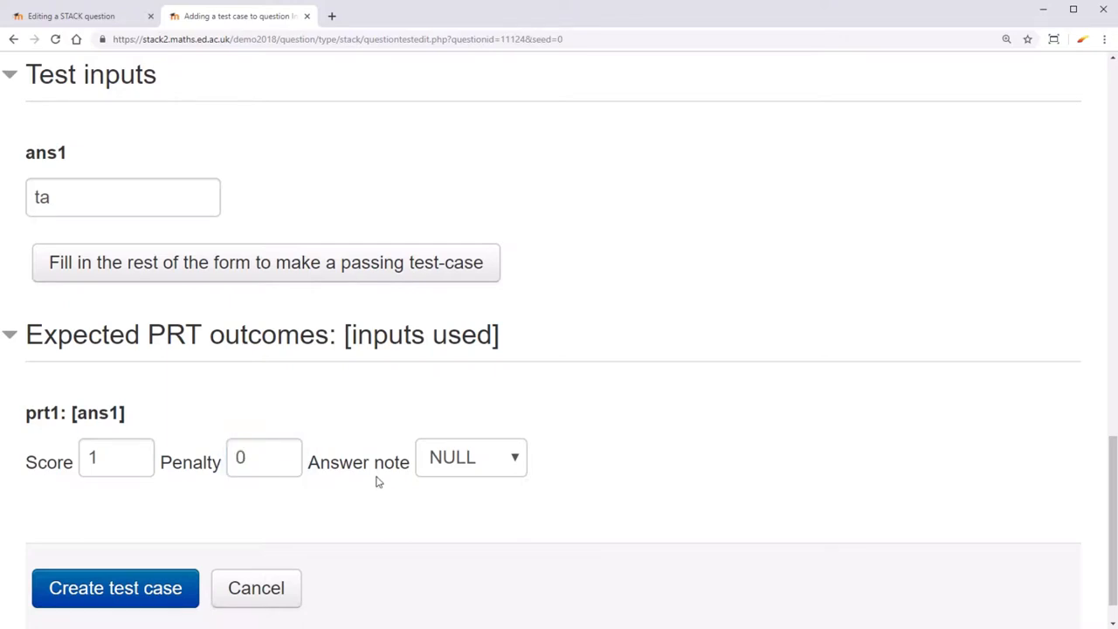
mouse_move(377, 487)
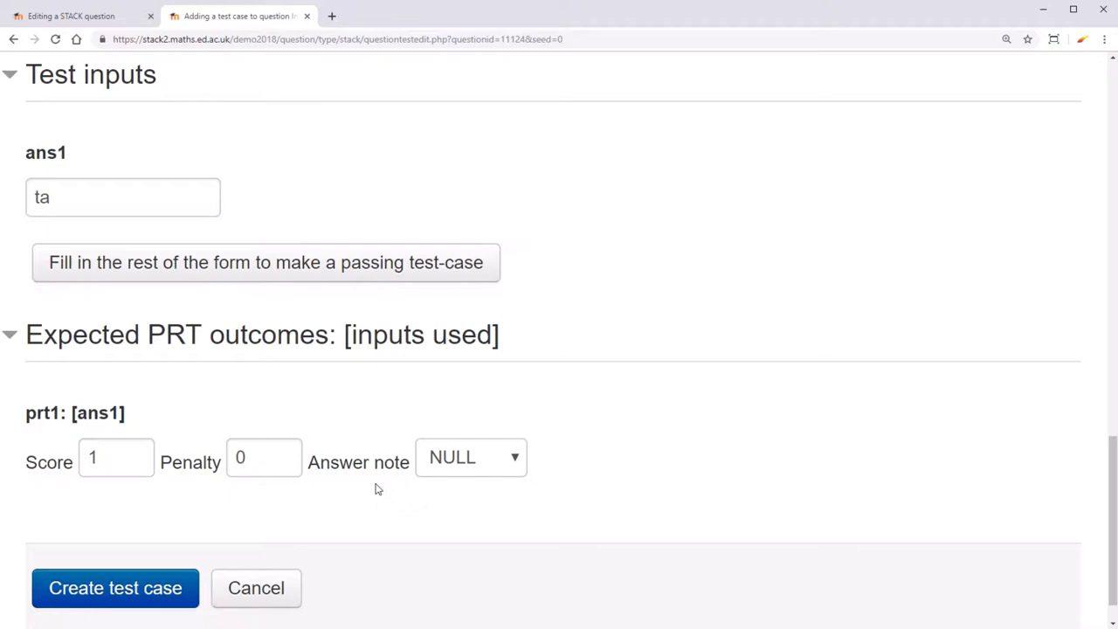
mouse_move(83, 16)
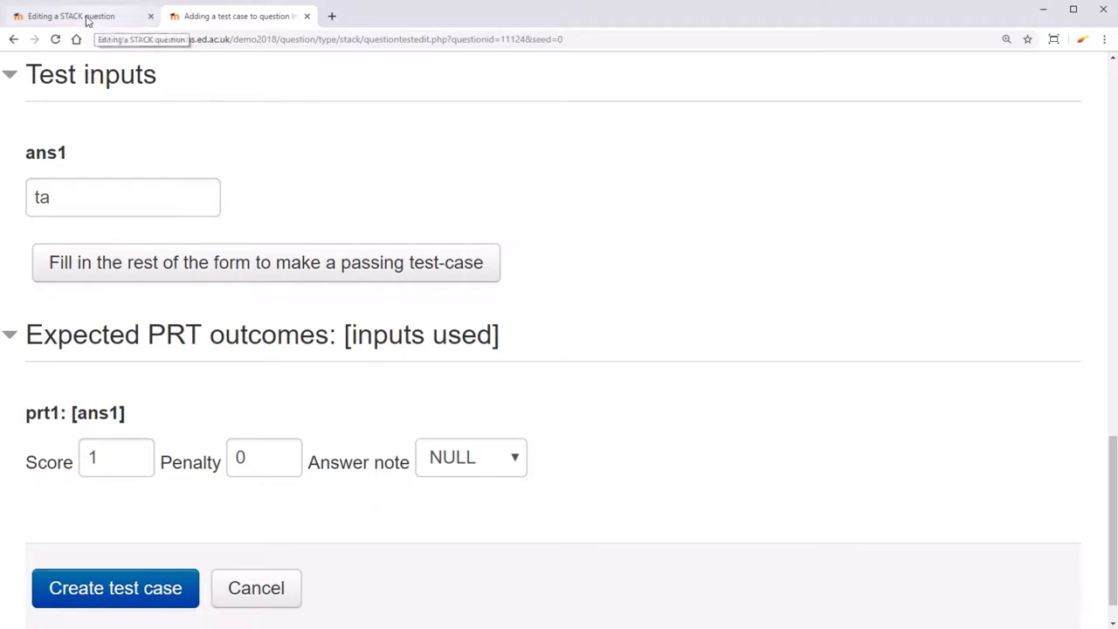
click(72, 16)
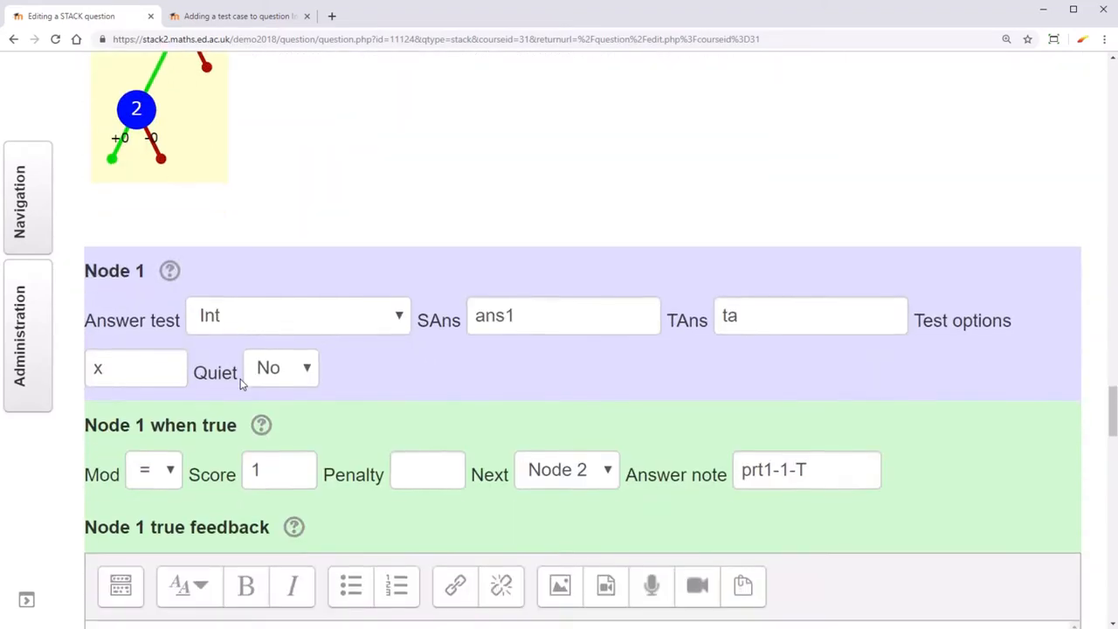
scroll(down, 3)
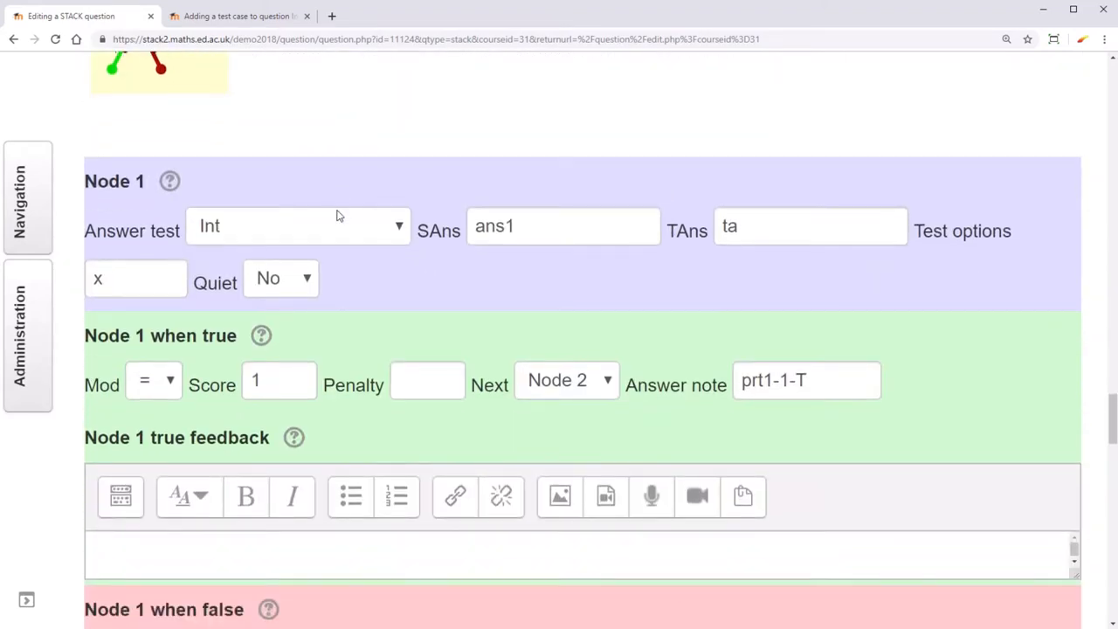
scroll(down, 3)
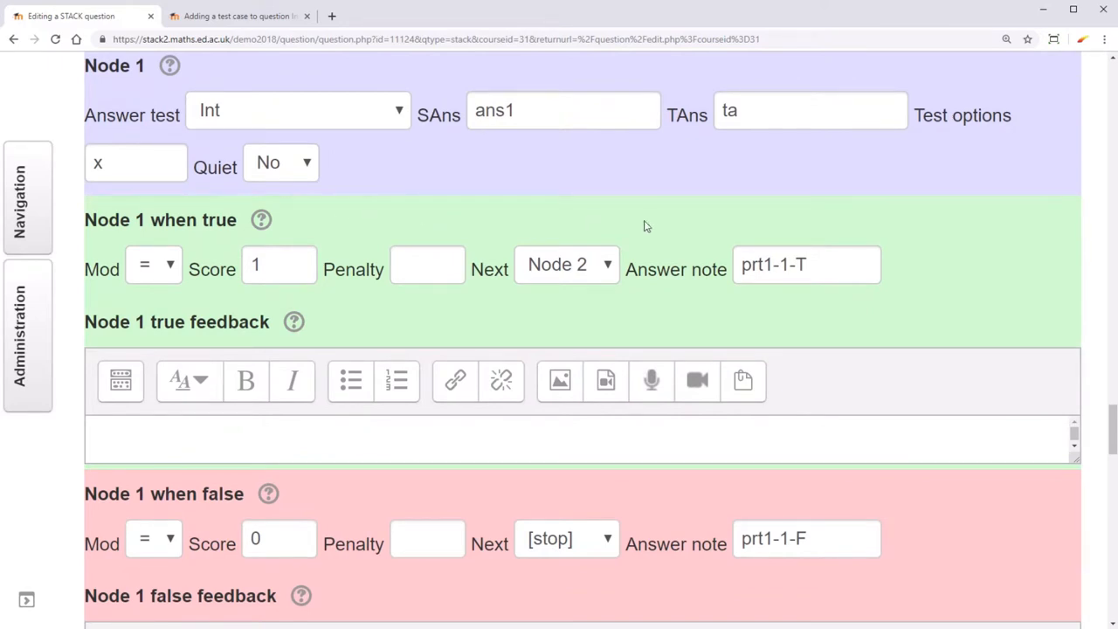
mouse_move(776, 294)
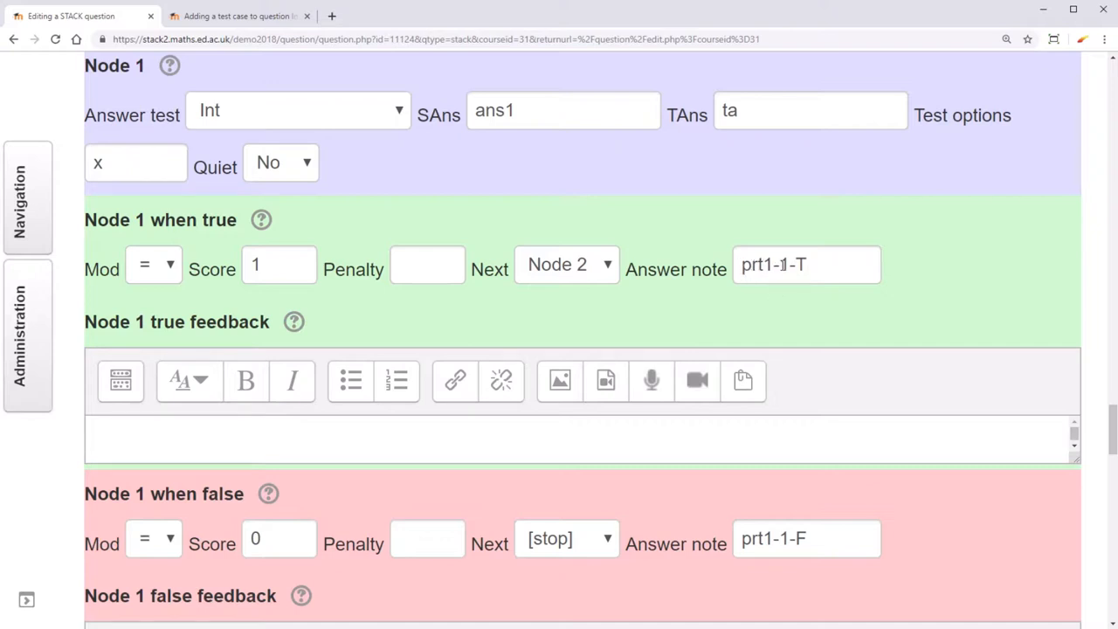
click(804, 264)
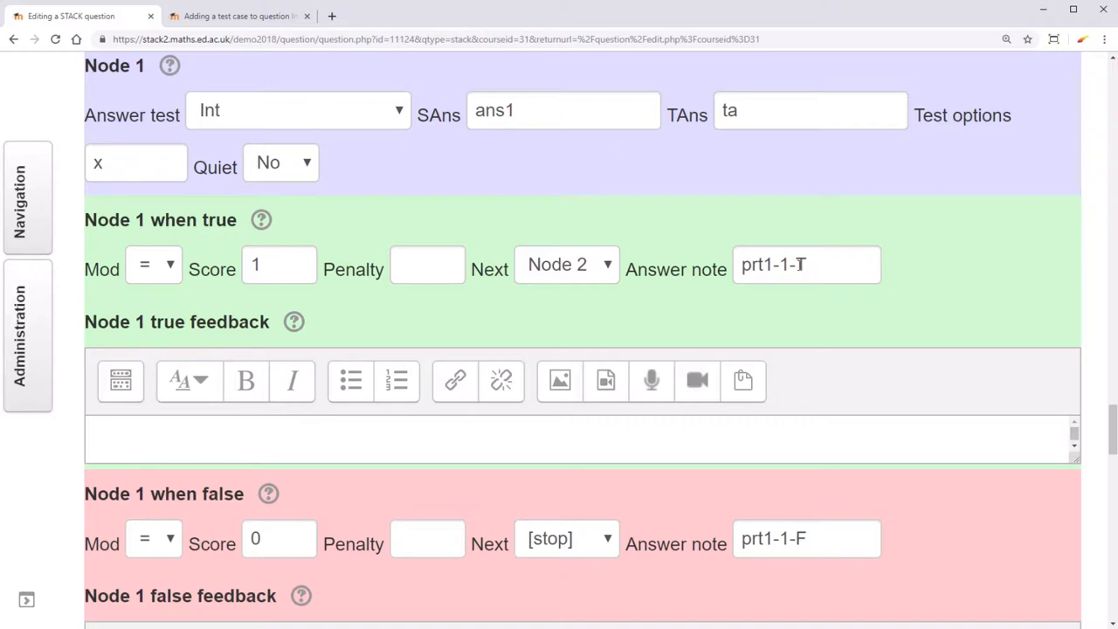
text(I)
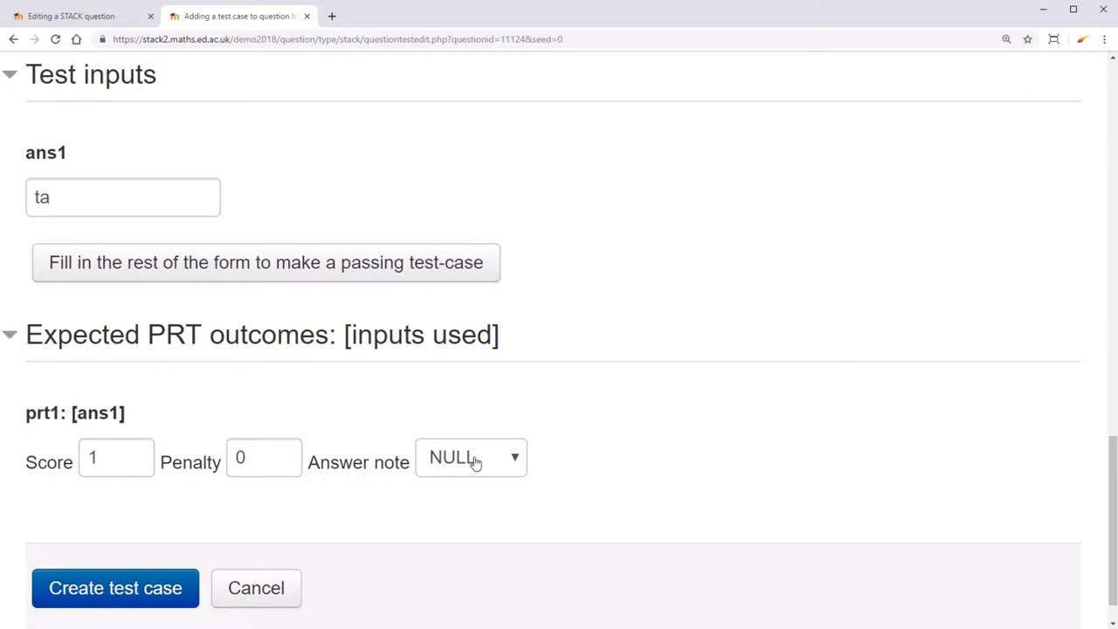
Choose prt1-2-T as the expected answer note and create the test case
click(471, 457)
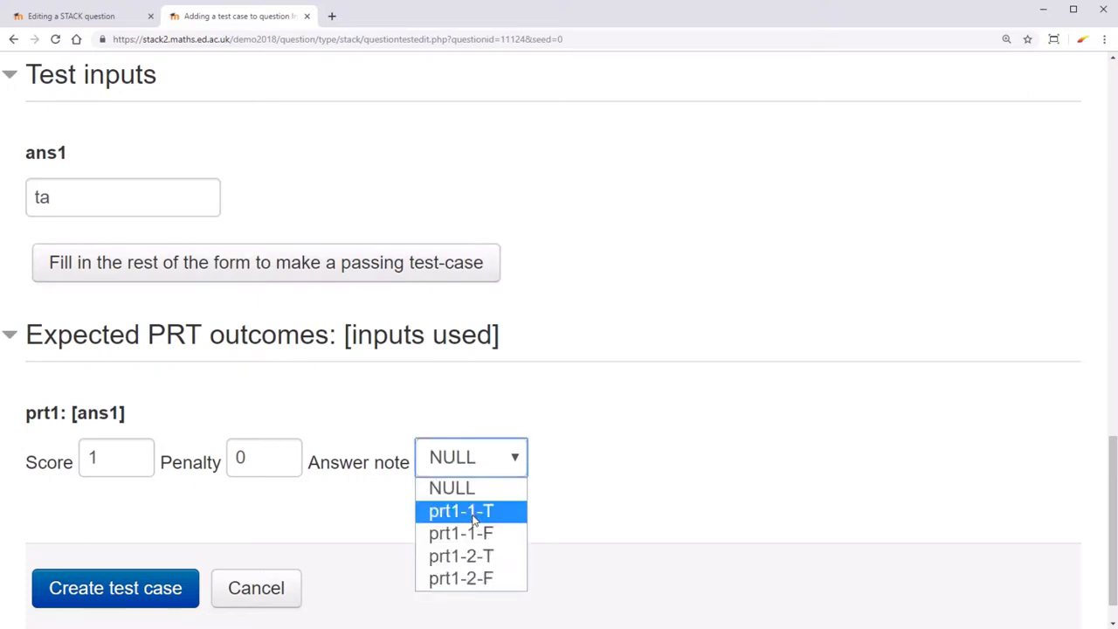
mouse_move(461, 557)
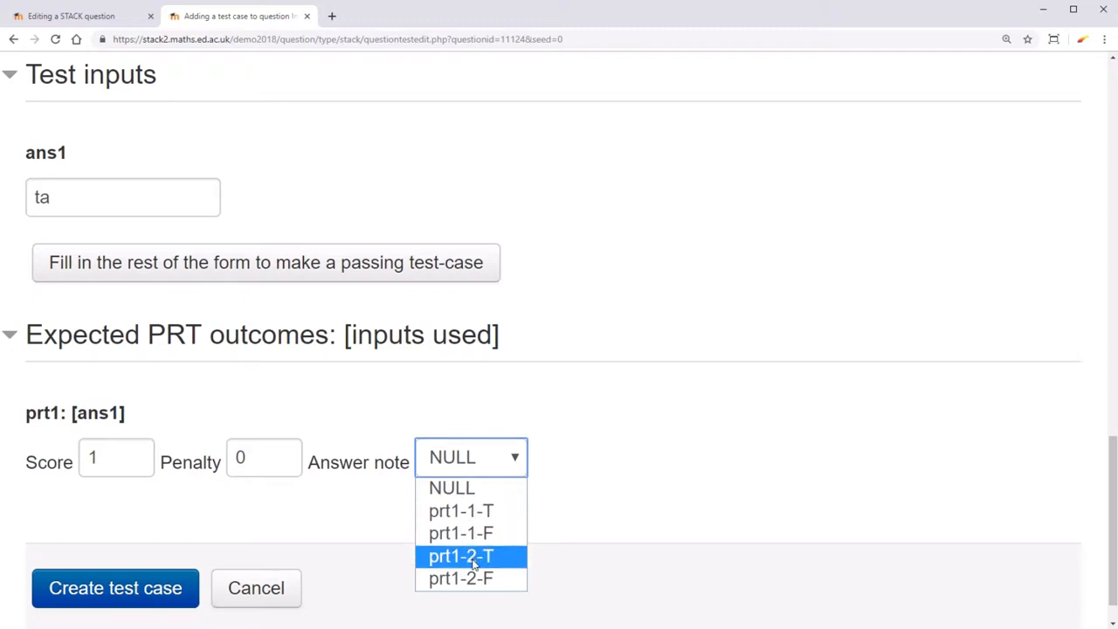
mouse_move(501, 561)
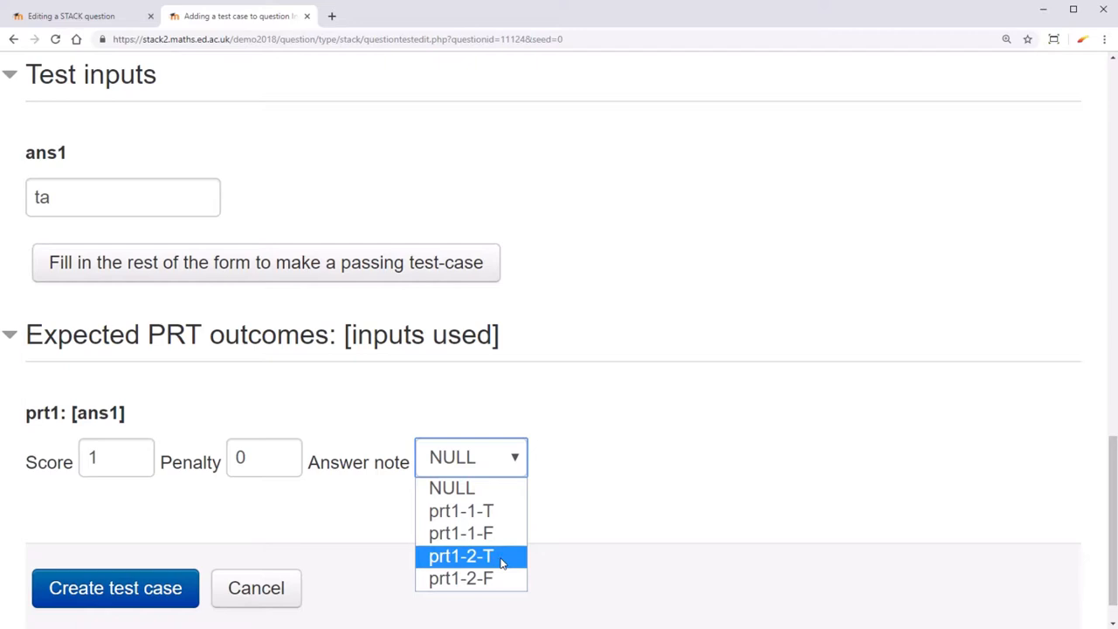
click(461, 556)
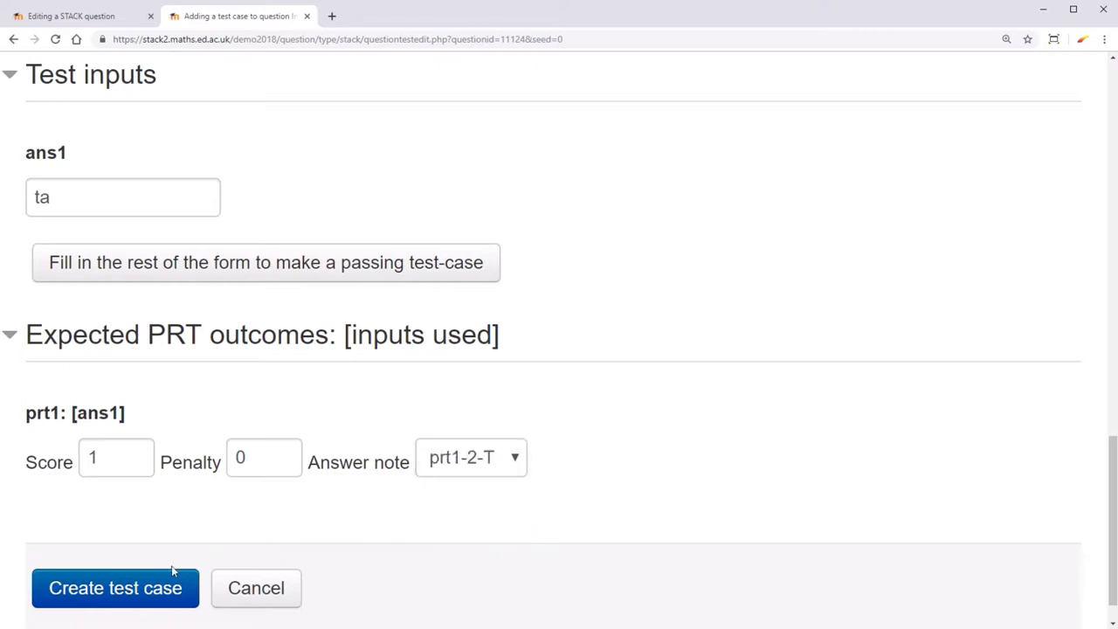
click(116, 587)
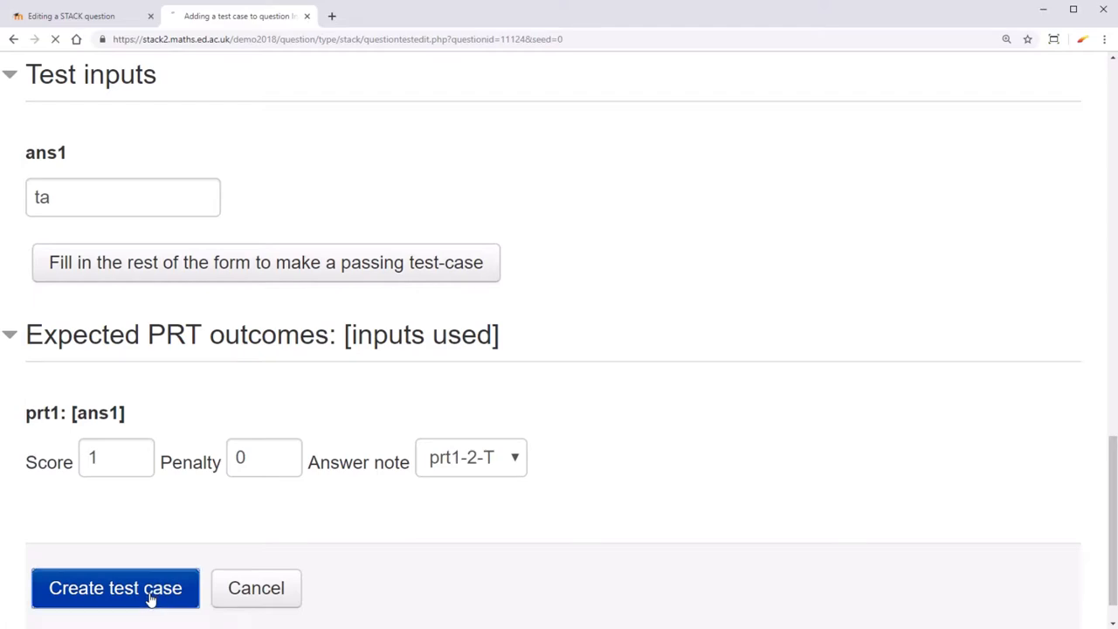
click(114, 587)
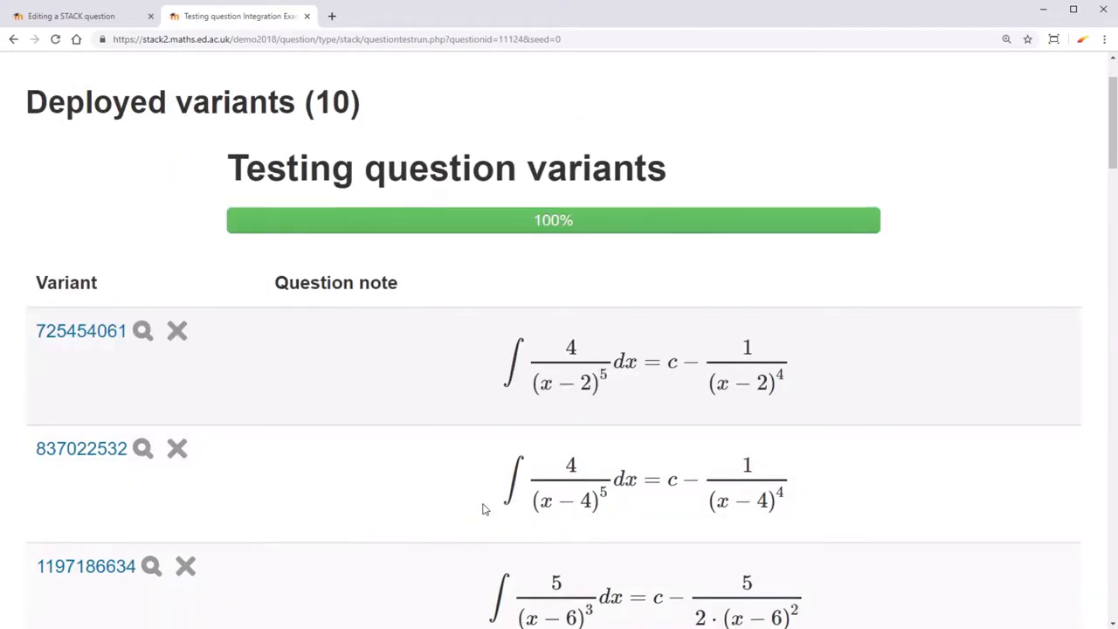
Run all tests on the deployed variants and review the passing results
scroll(down, 3)
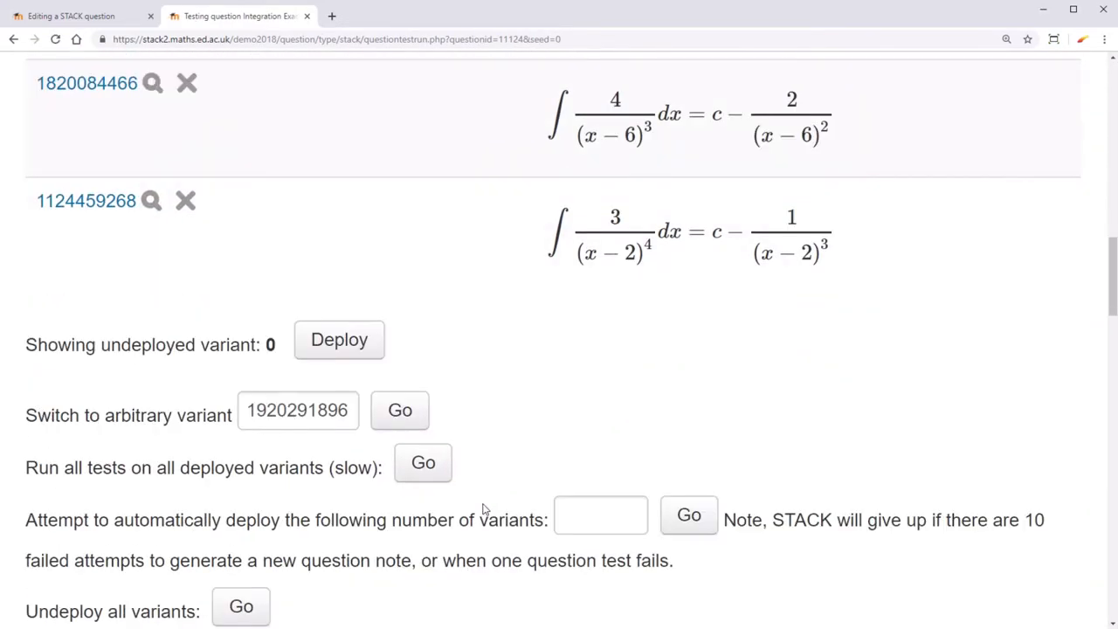
mouse_move(495, 447)
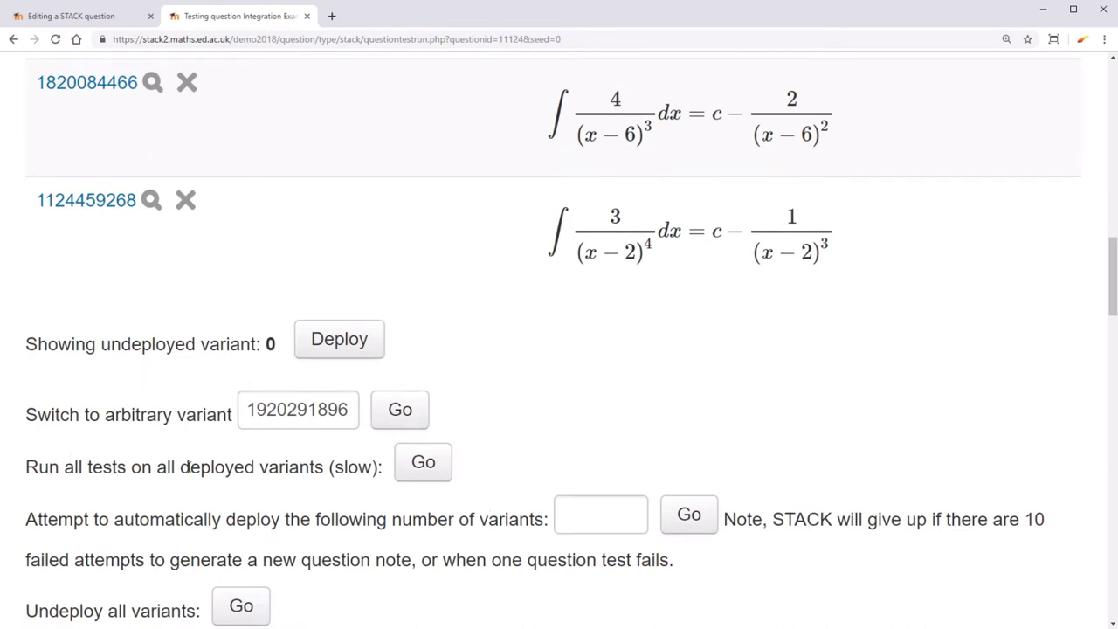
click(423, 462)
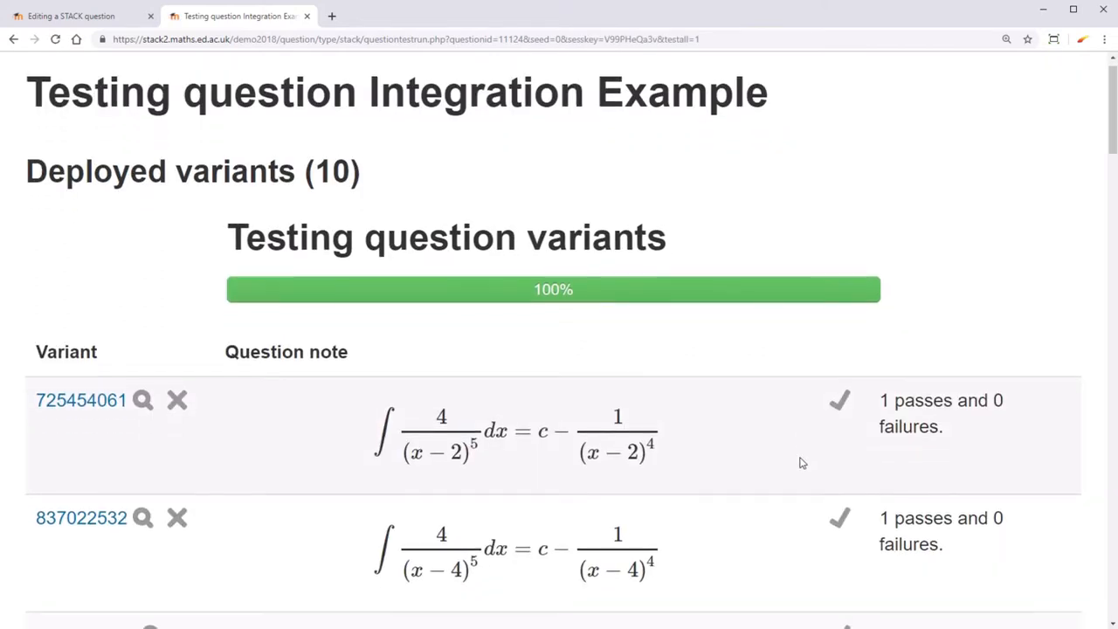
scroll(down, 3)
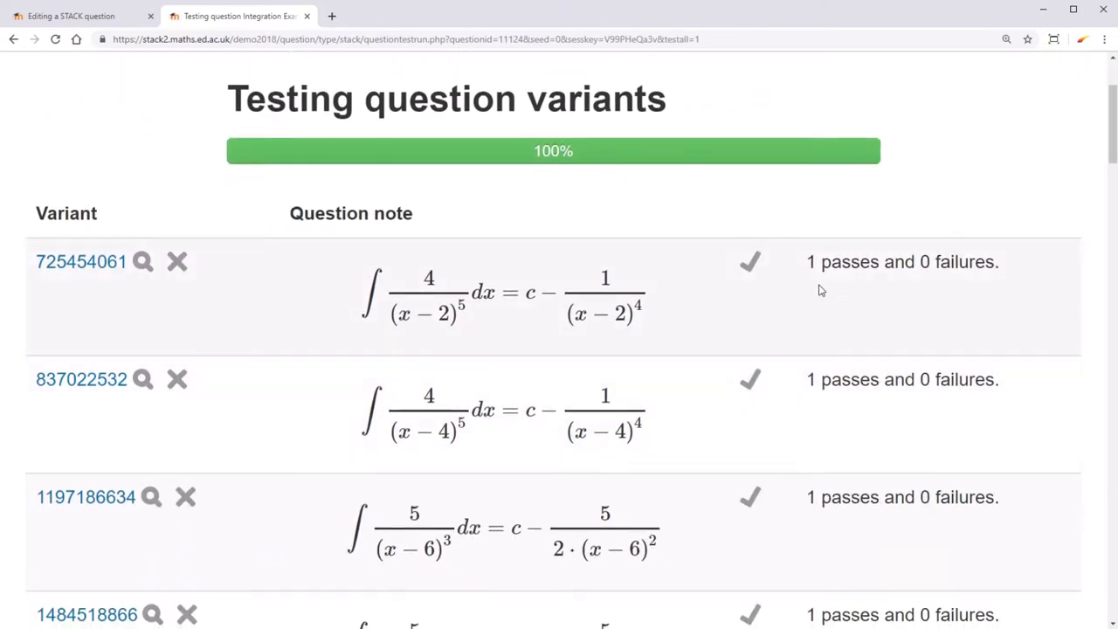
mouse_move(790, 341)
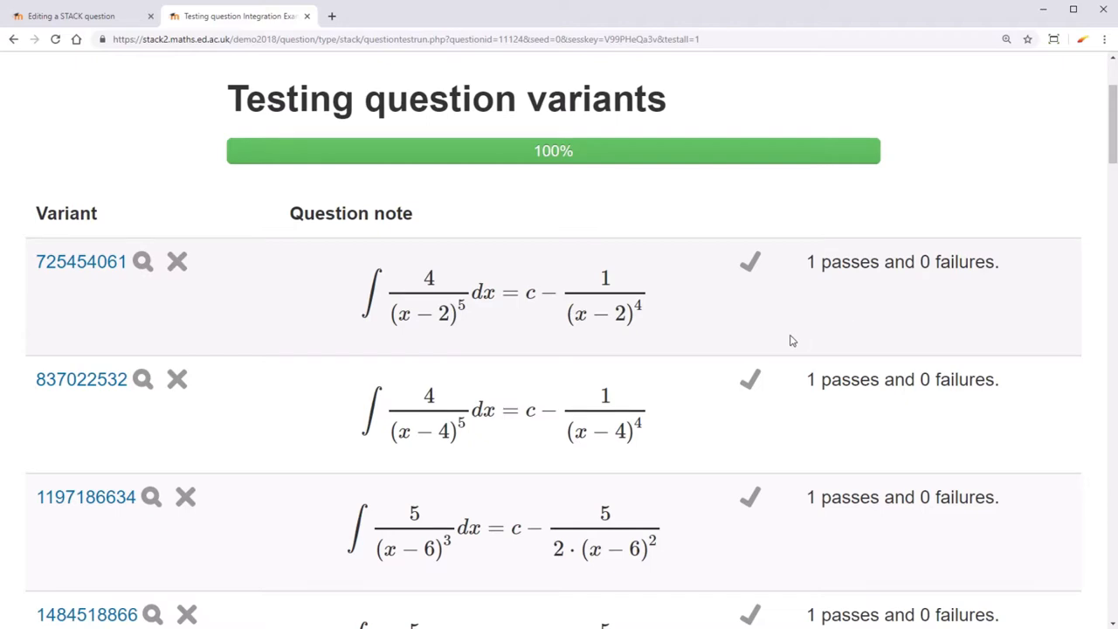
scroll(down, 3)
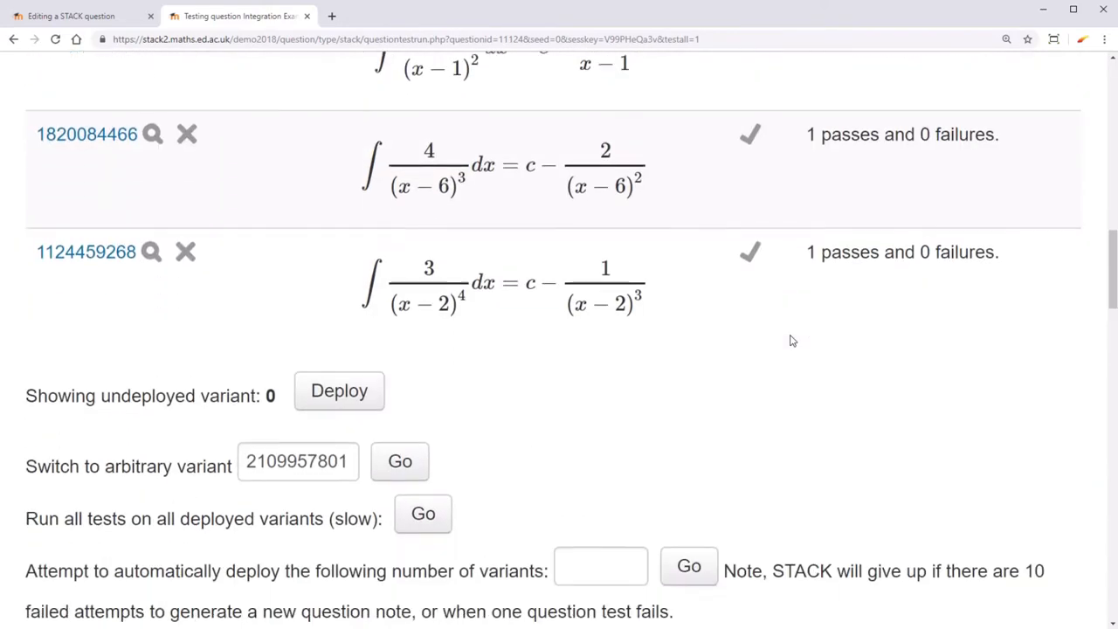
scroll(down, 3)
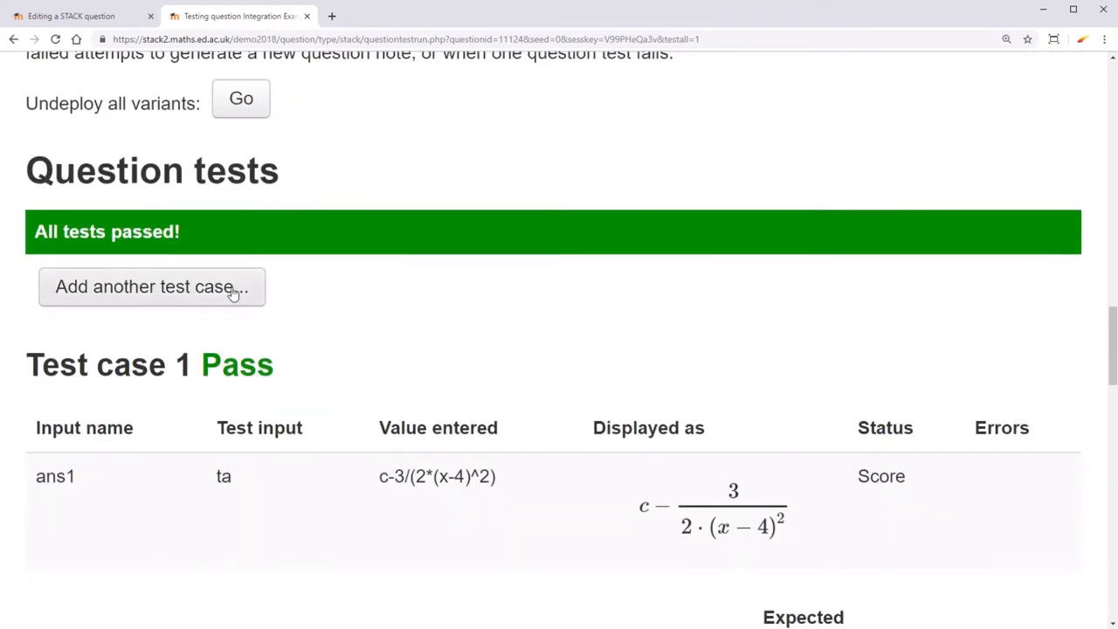
Add a test case with ans1 int(exp,x), score 0, penalty 0.1, note prt1-1-F
click(151, 286)
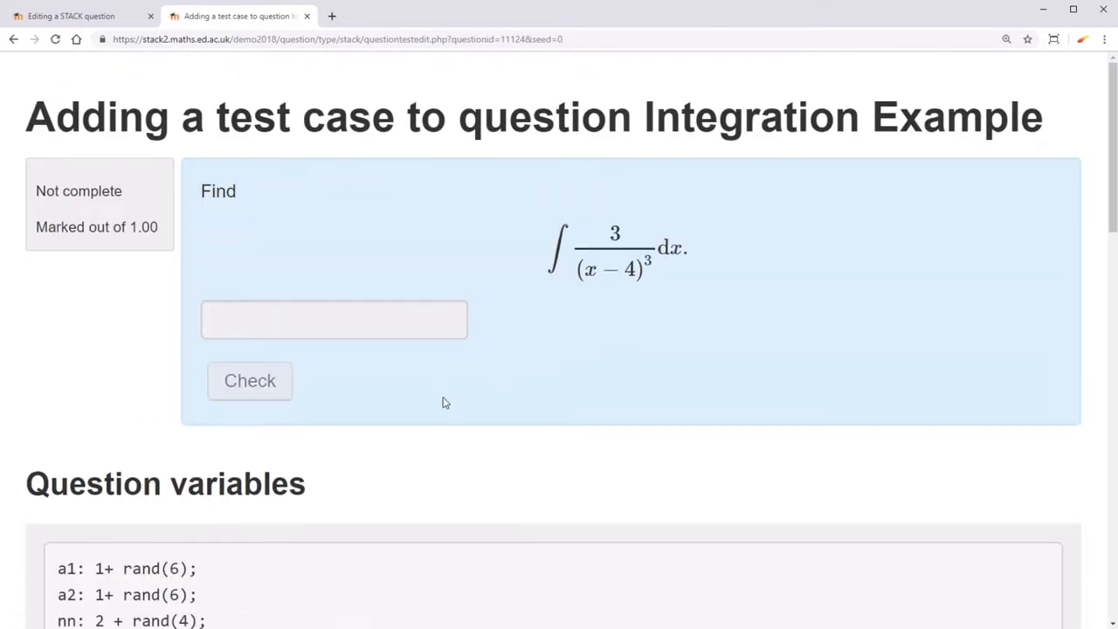
scroll(down, 3)
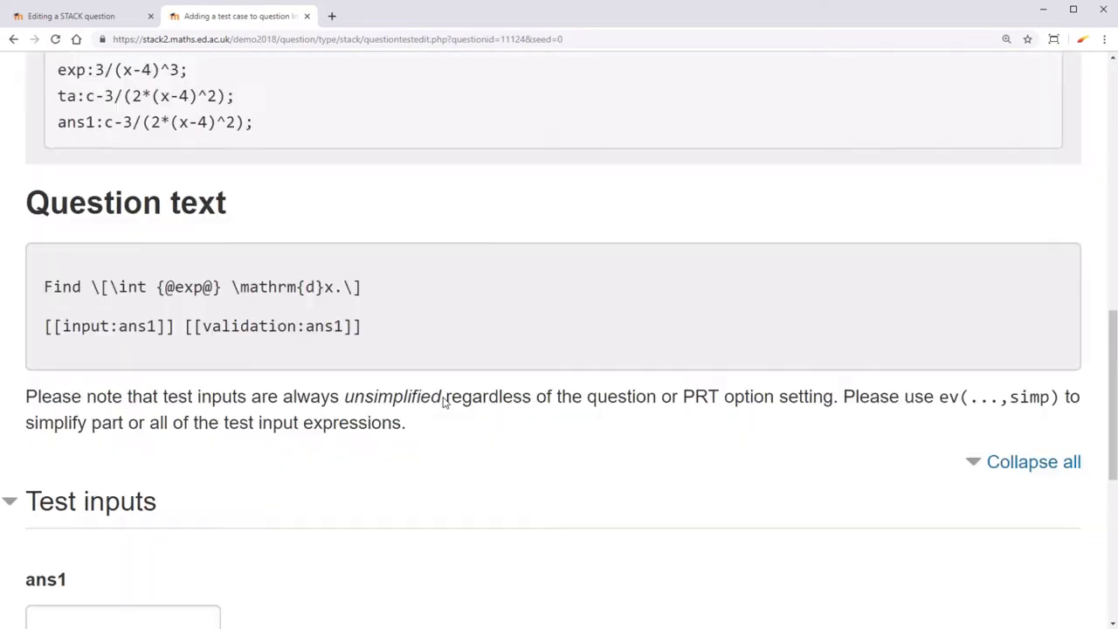
scroll(down, 3)
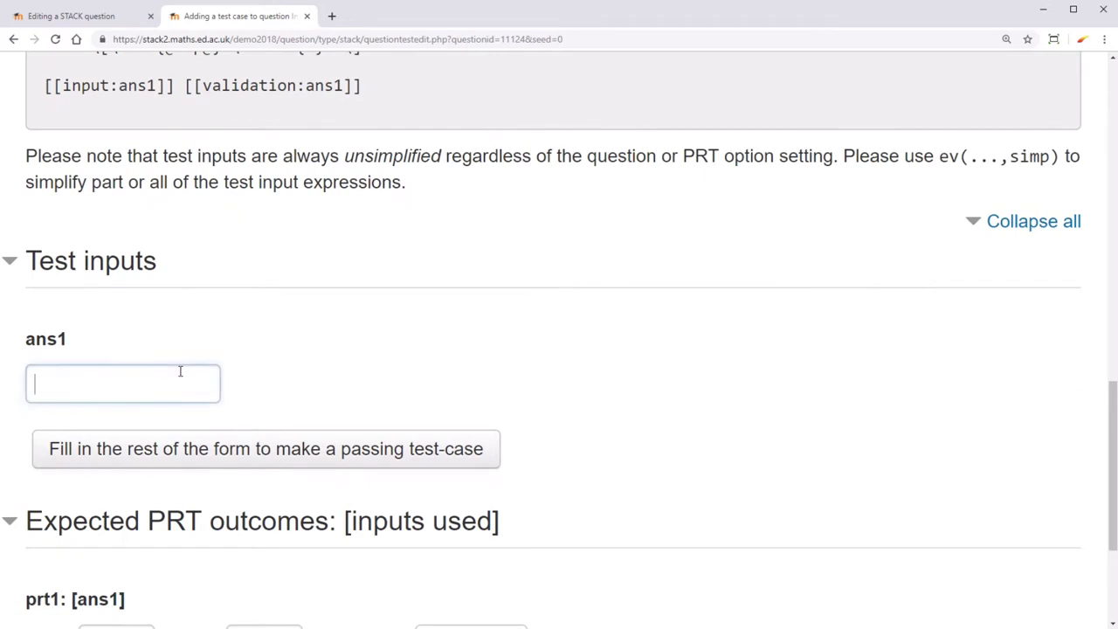
click(122, 384)
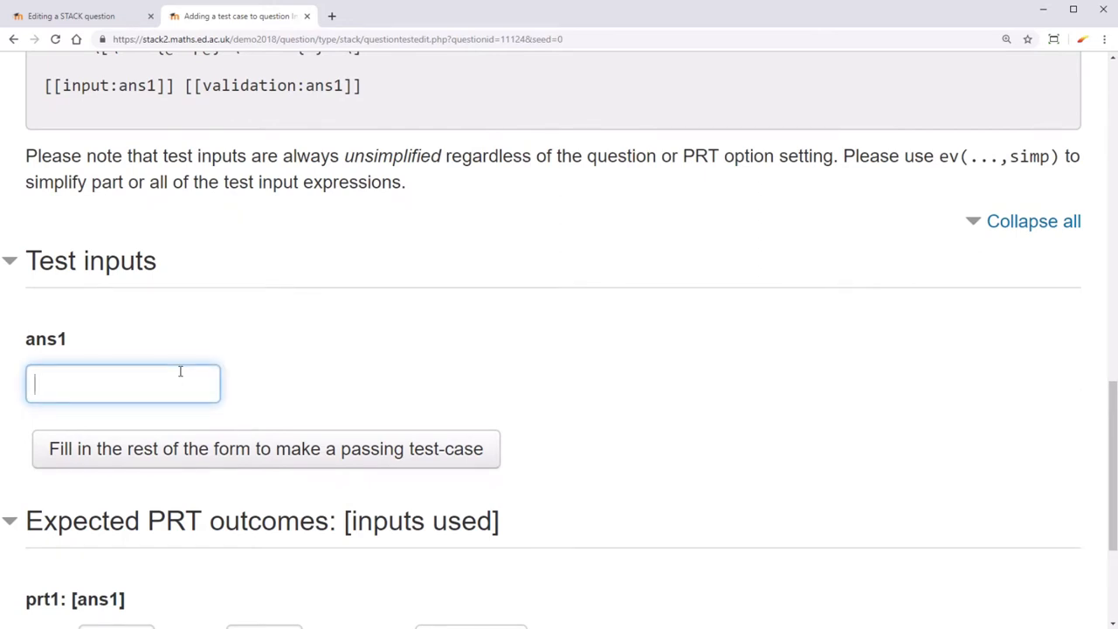
text(int(exp,x)
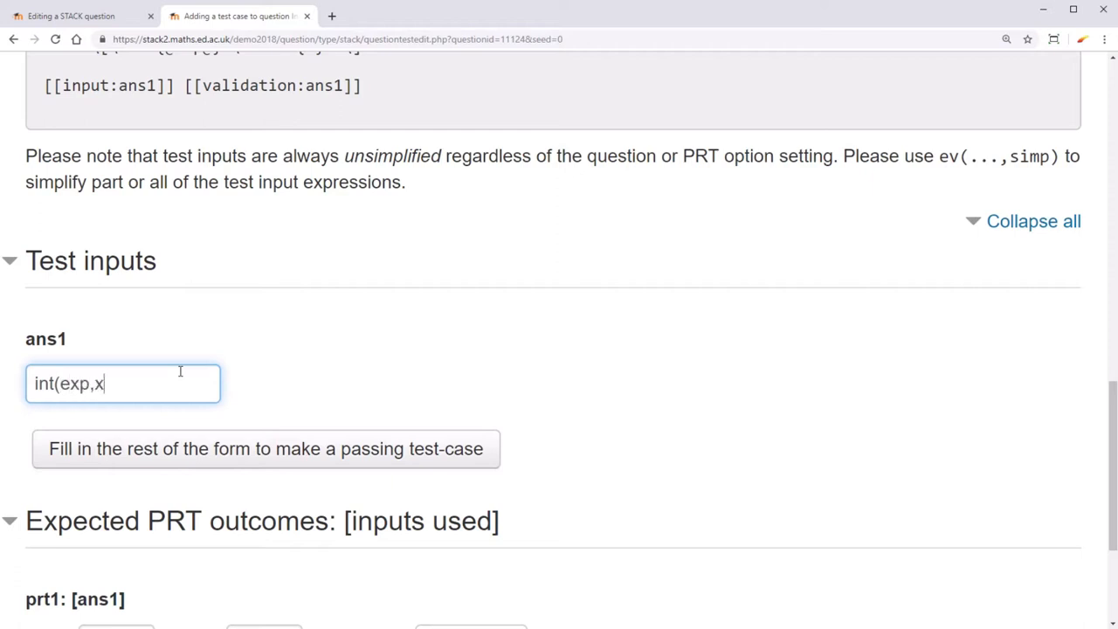
text())
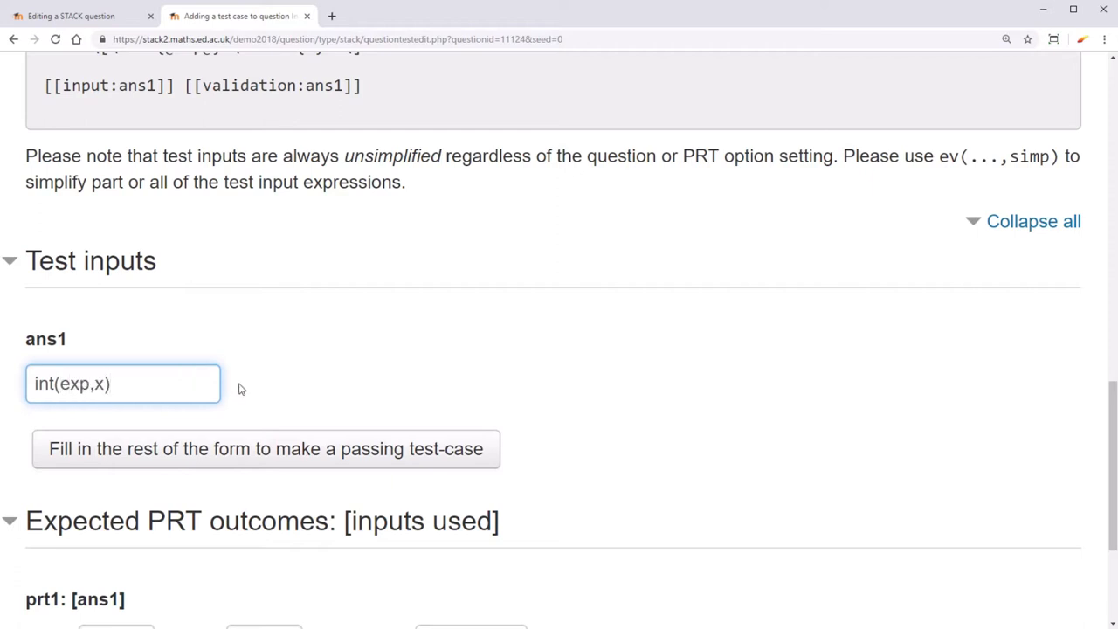
scroll(down, 3)
text(0)
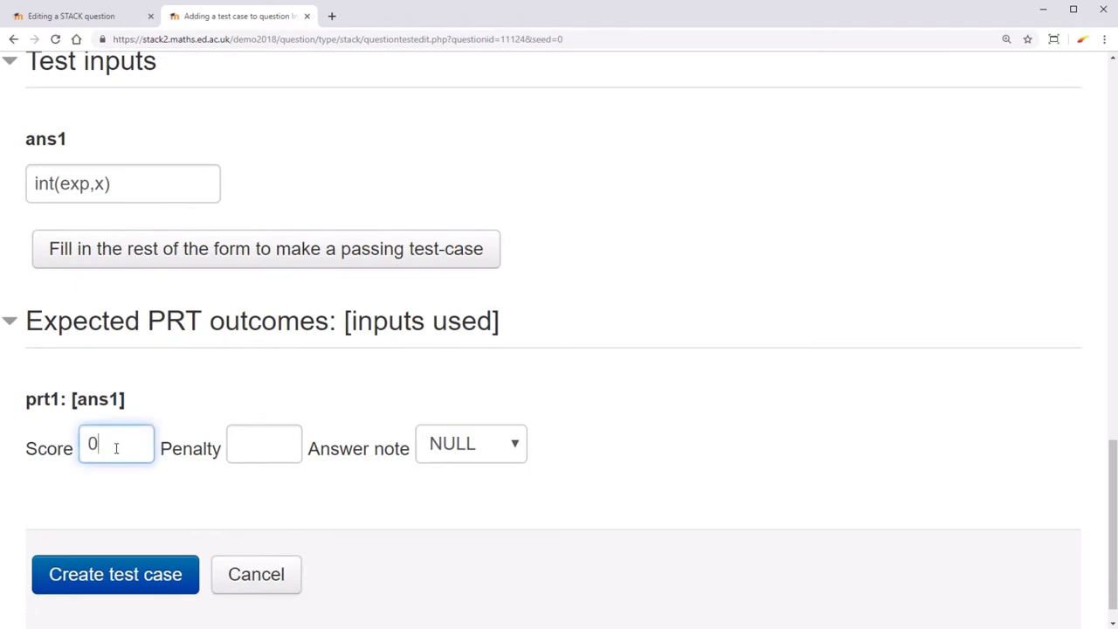
click(263, 443)
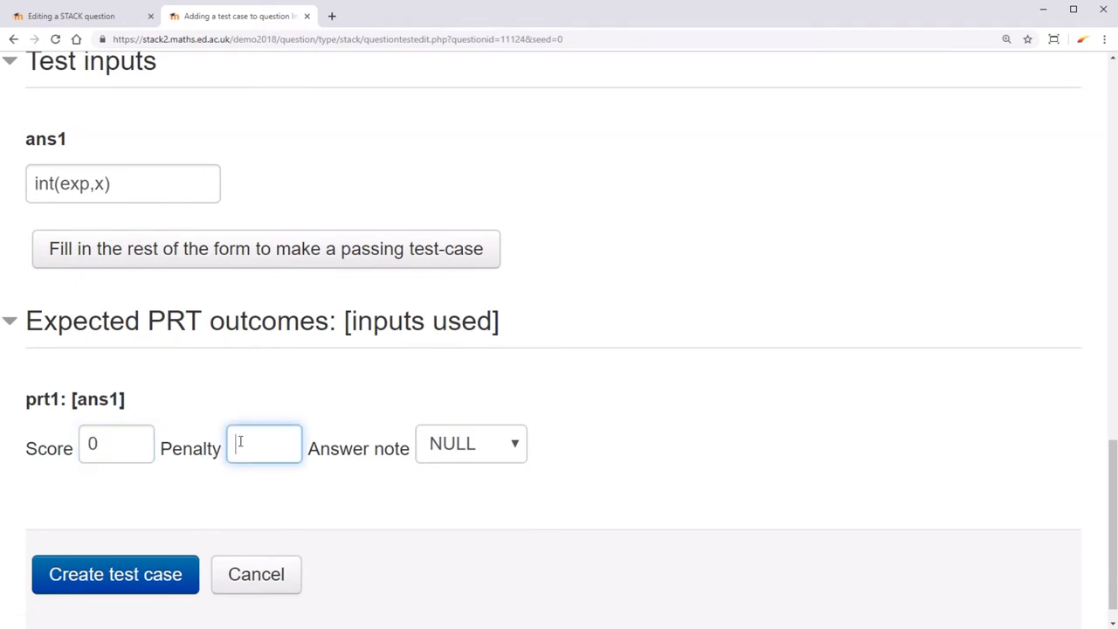
text(0.1)
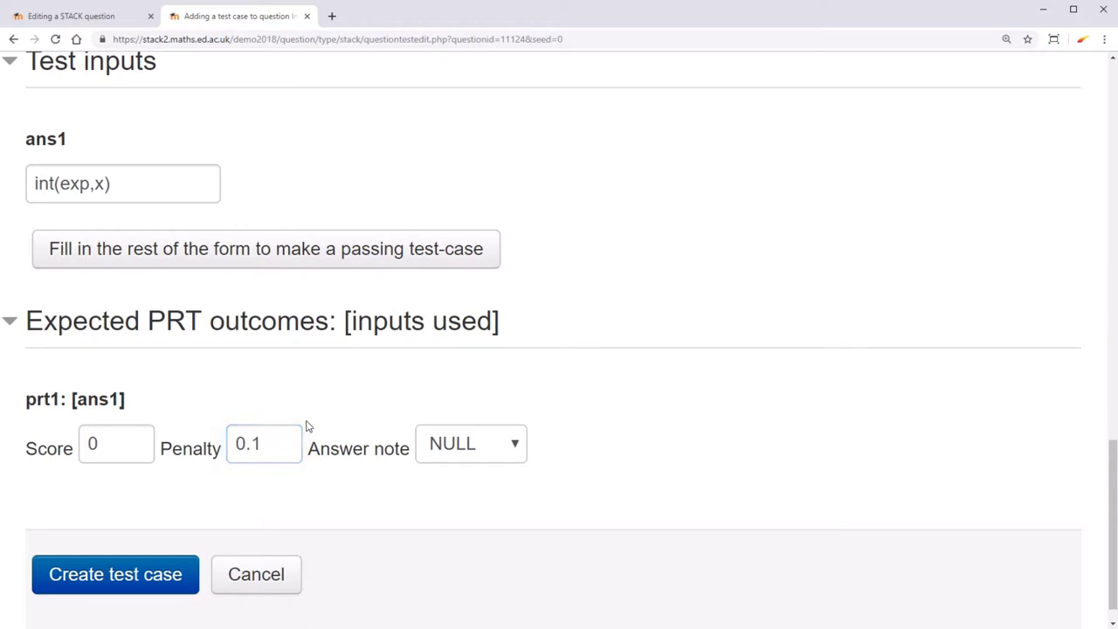
click(470, 442)
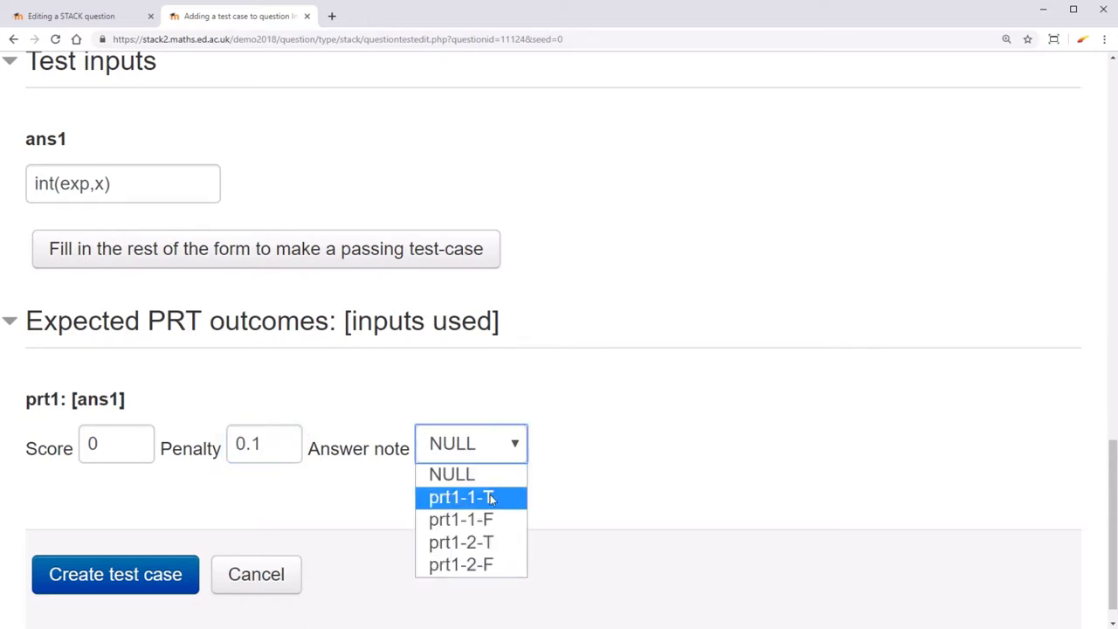
mouse_move(493, 519)
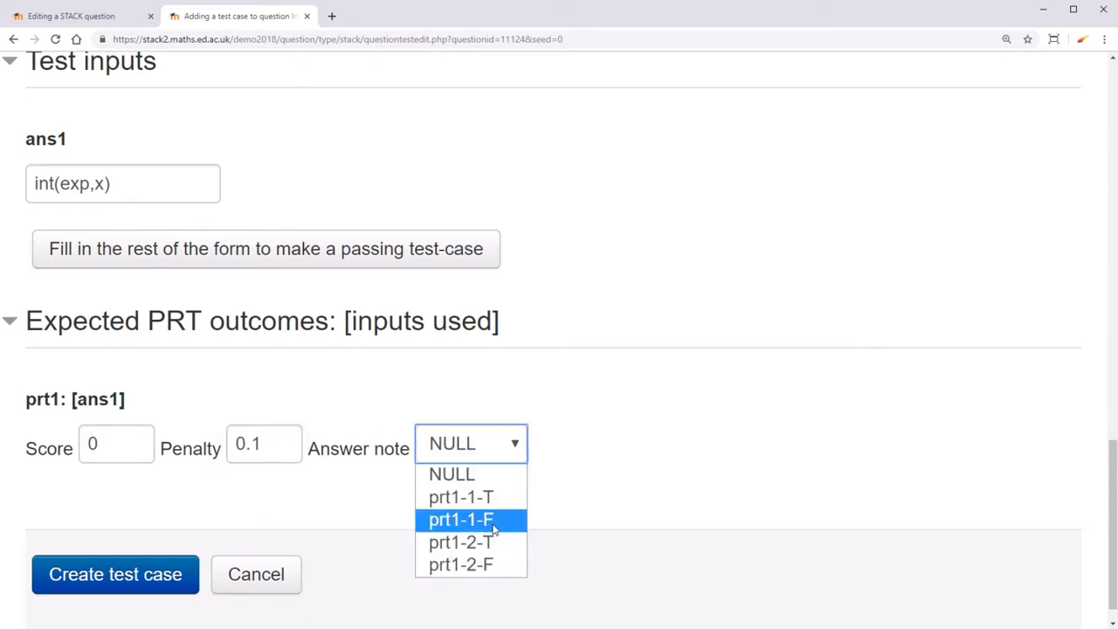
click(461, 518)
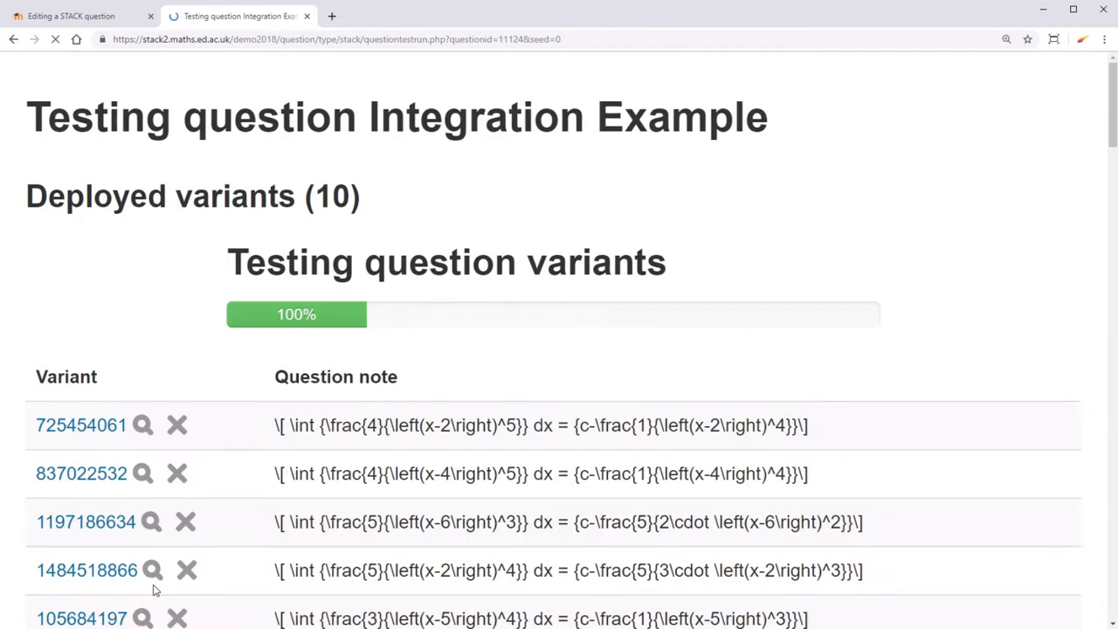
Rerun tests on all variants, confirming 2 passes and 0 failures, then return to editing
scroll(down, 3)
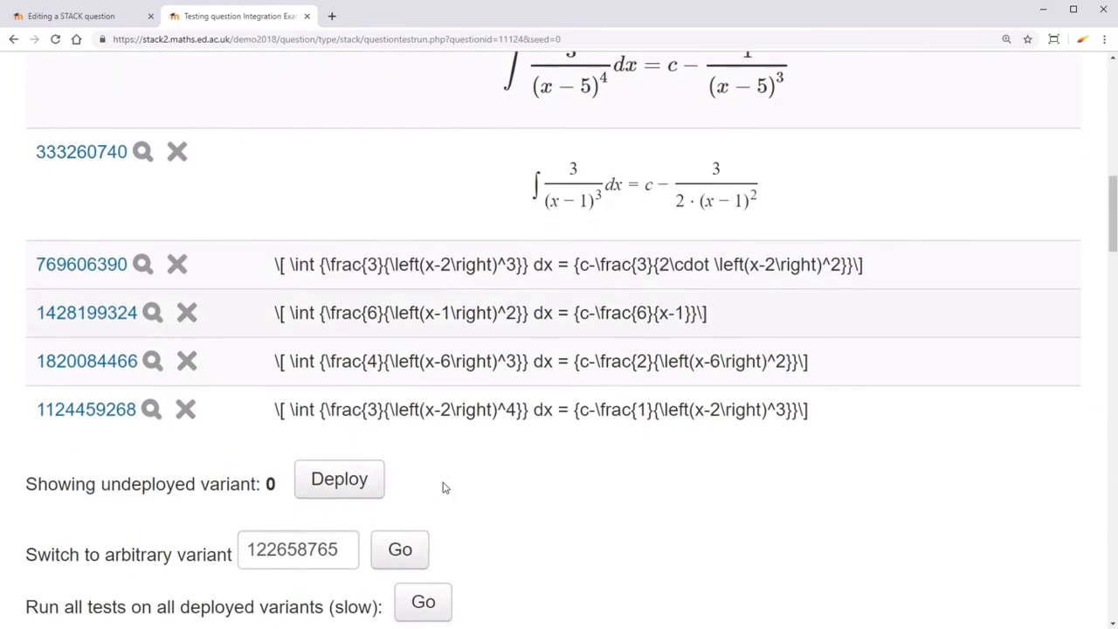
scroll(down, 3)
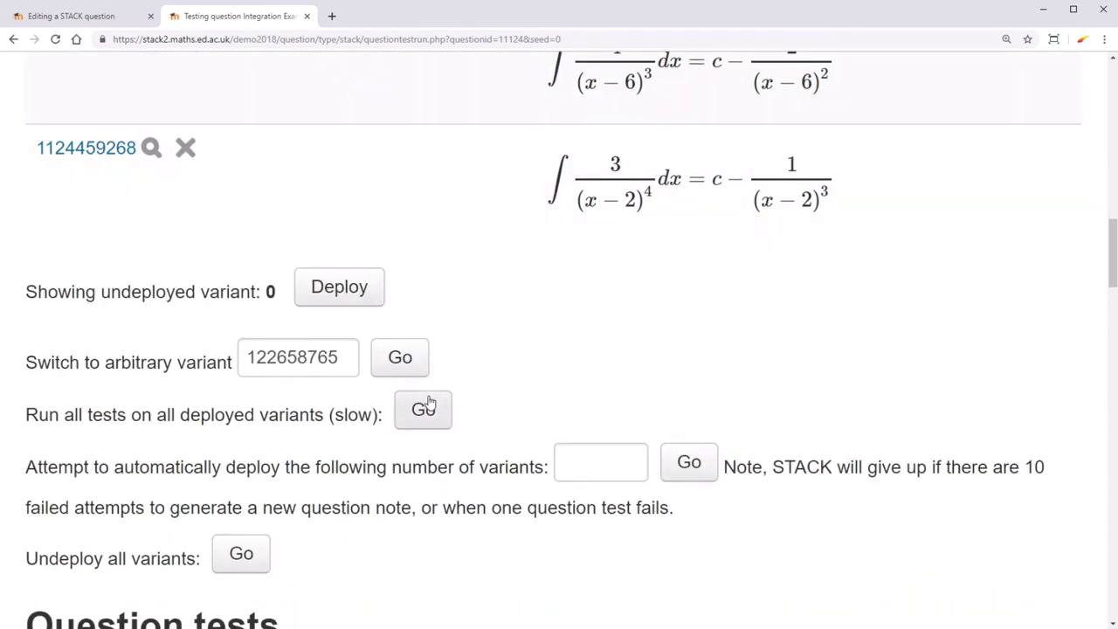
click(423, 409)
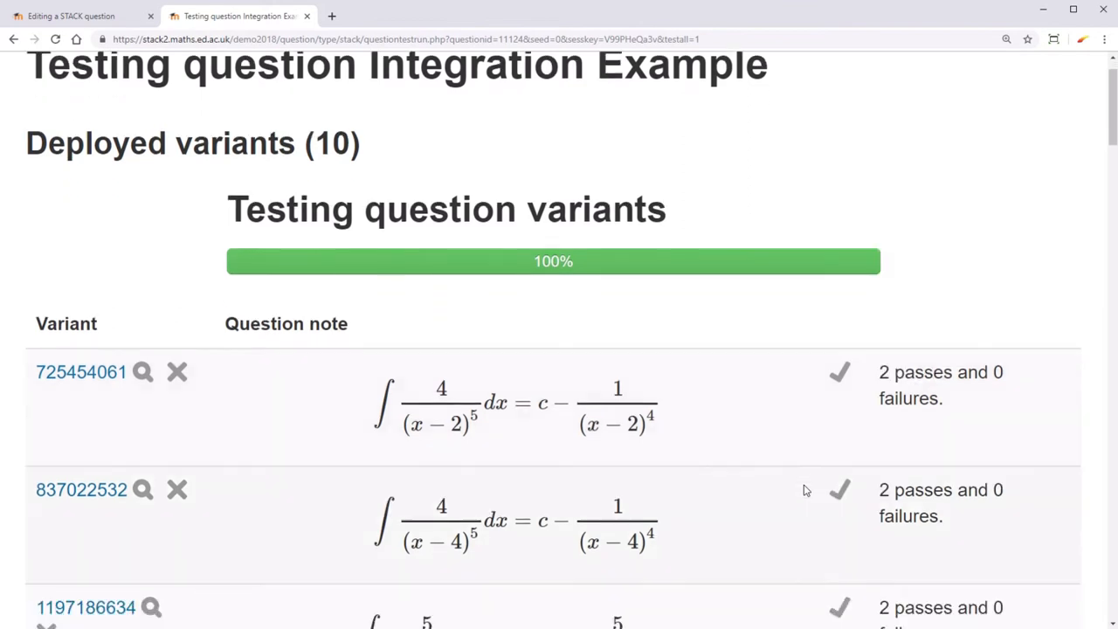
scroll(down, 3)
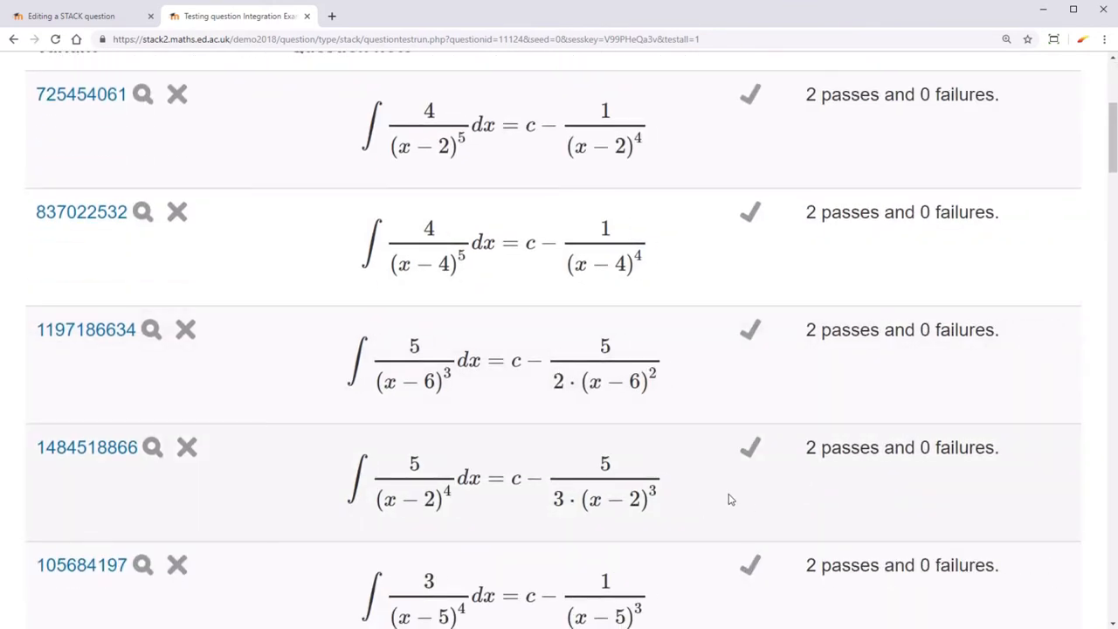
scroll(down, 3)
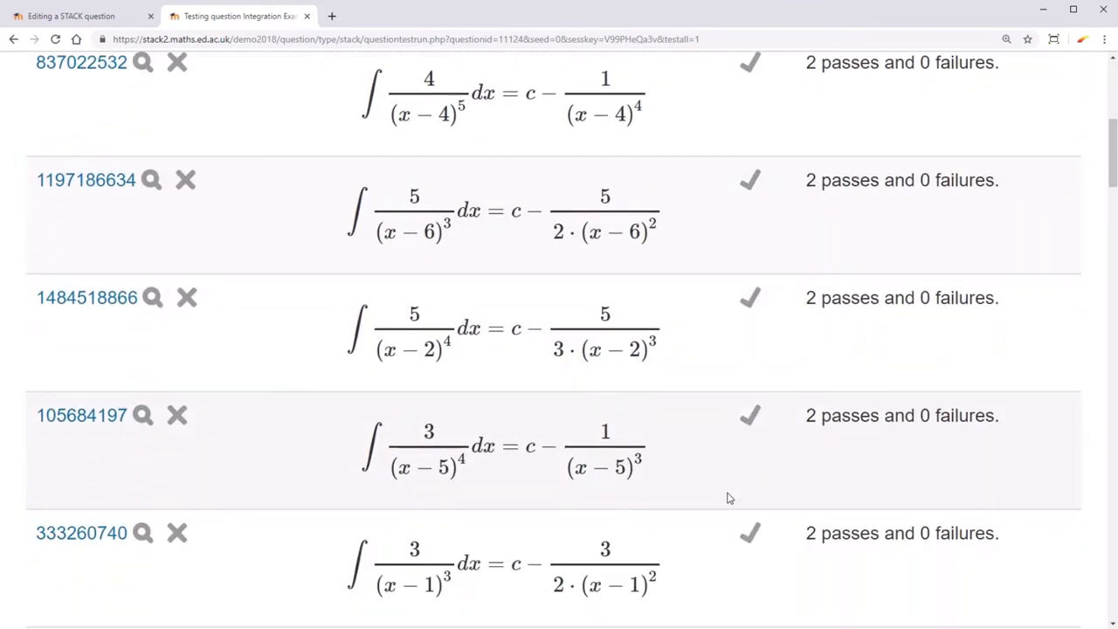
click(79, 16)
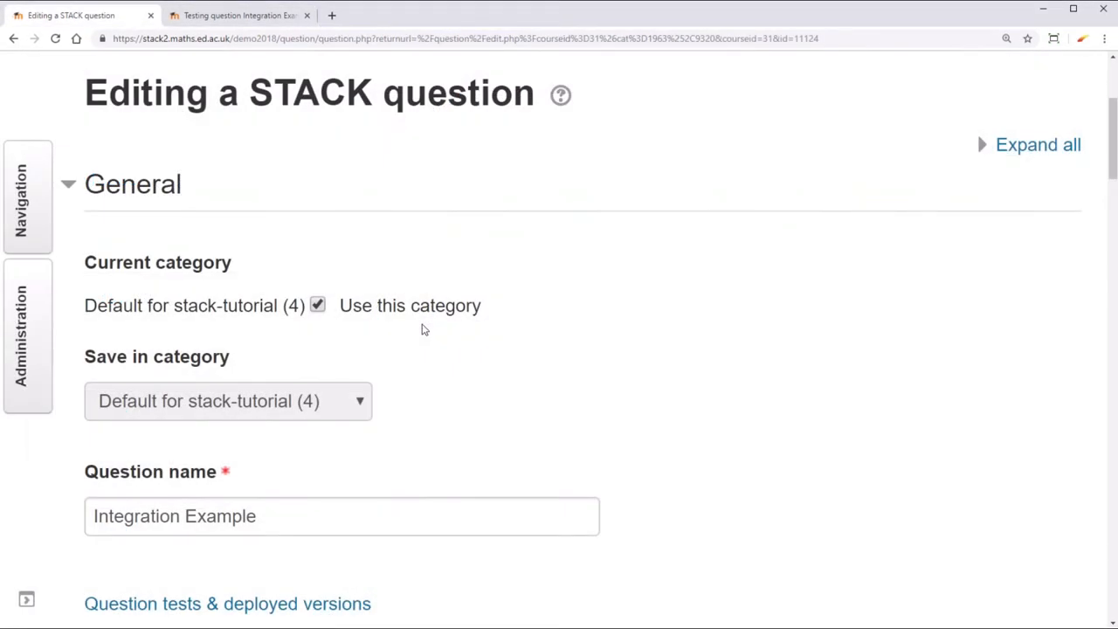
Preview the Integration Example question as a student
scroll(down, 3)
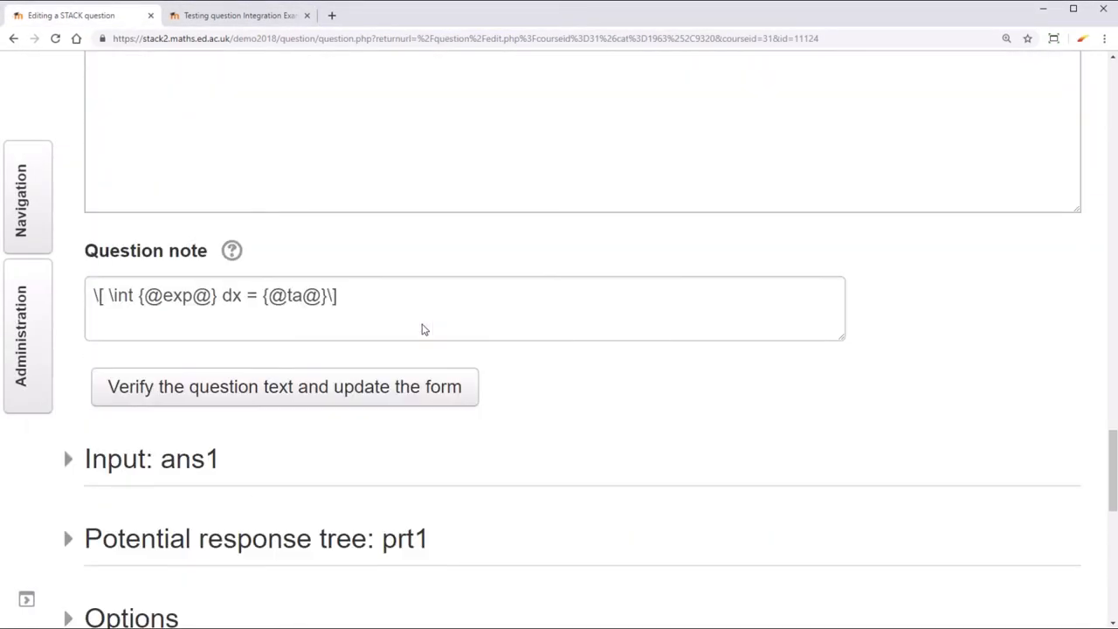
scroll(down, 3)
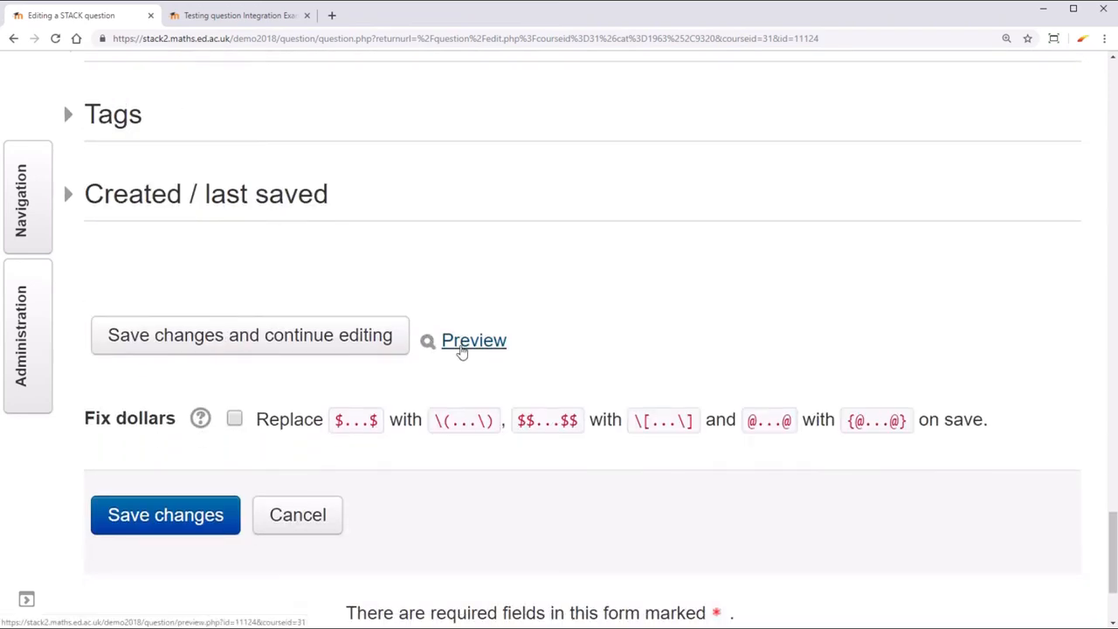
click(473, 340)
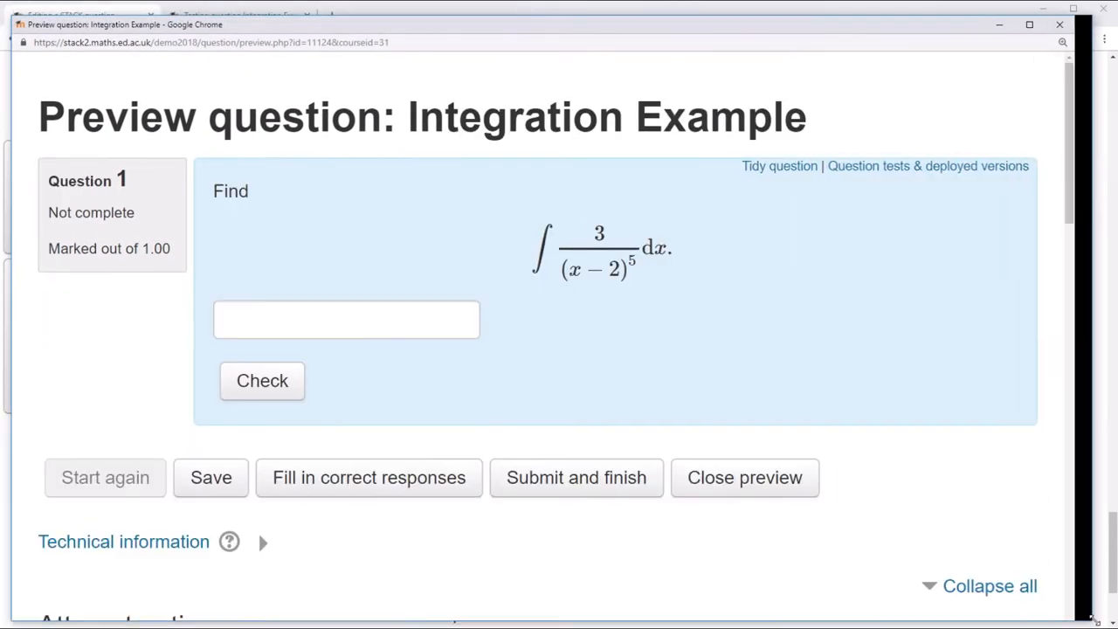
Try ta in the preview answer box, which is rejected as forbidden, then validate sin(x)
text(ta)
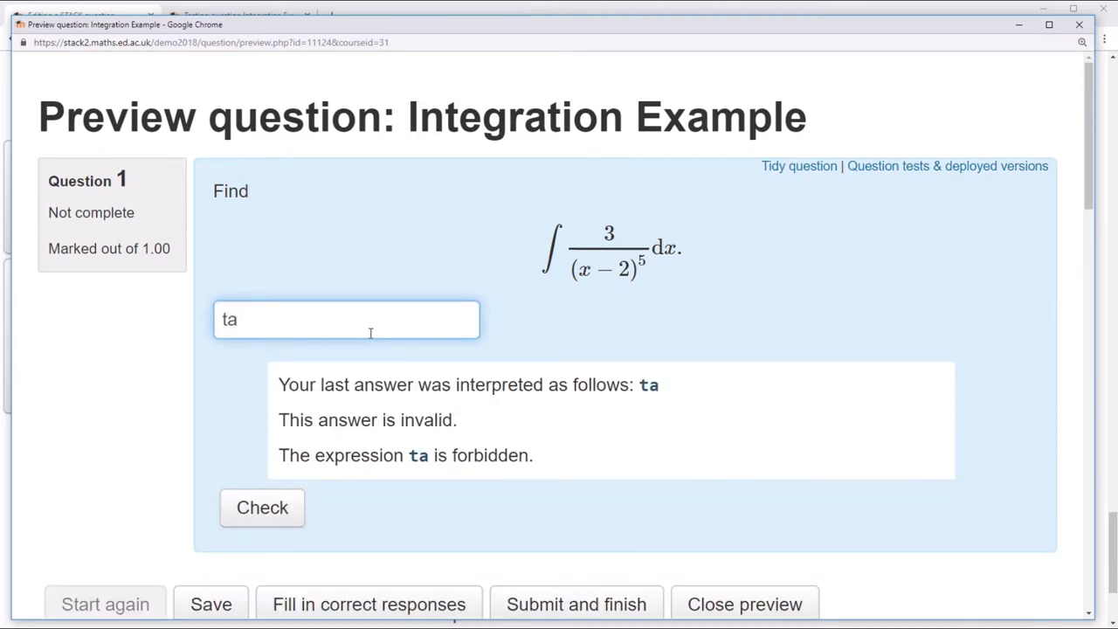
mouse_move(376, 337)
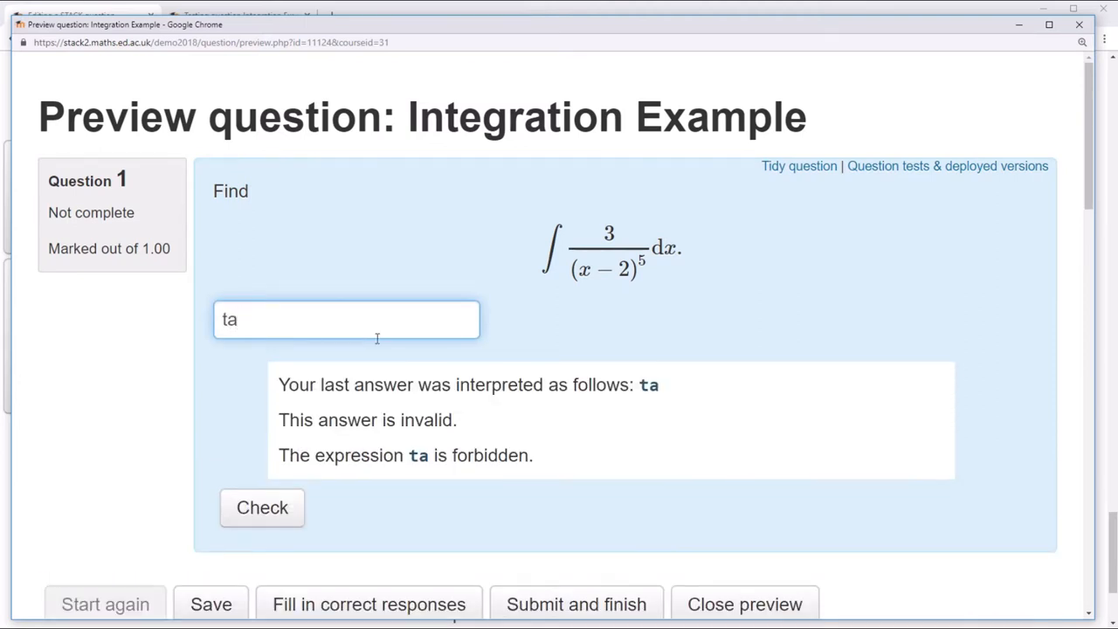
mouse_move(397, 355)
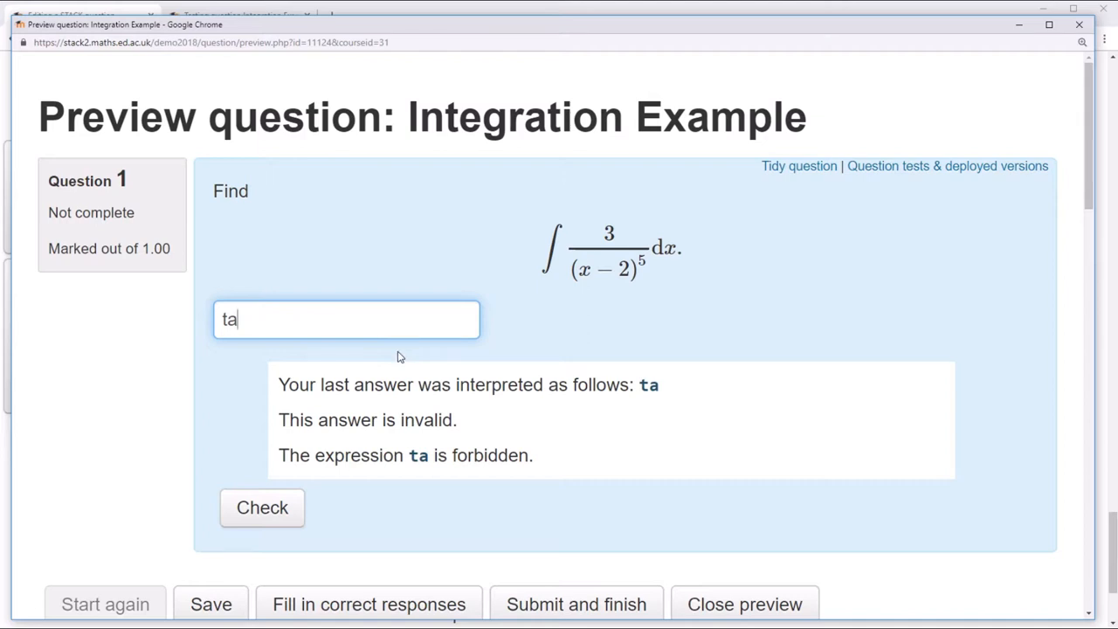
key(Backspace)
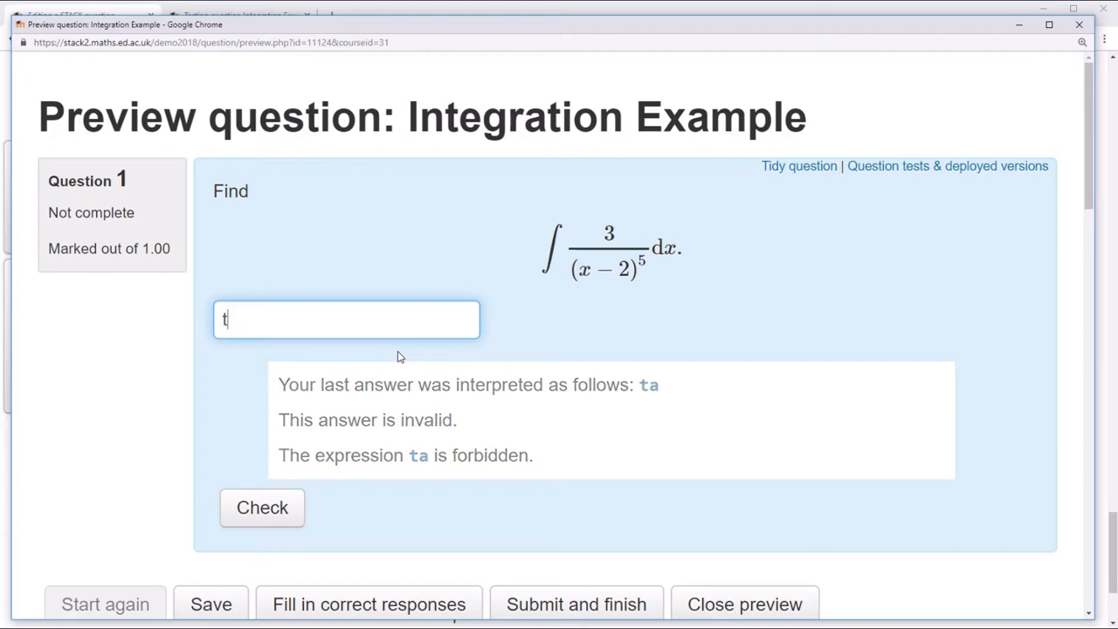
text(sin(x))
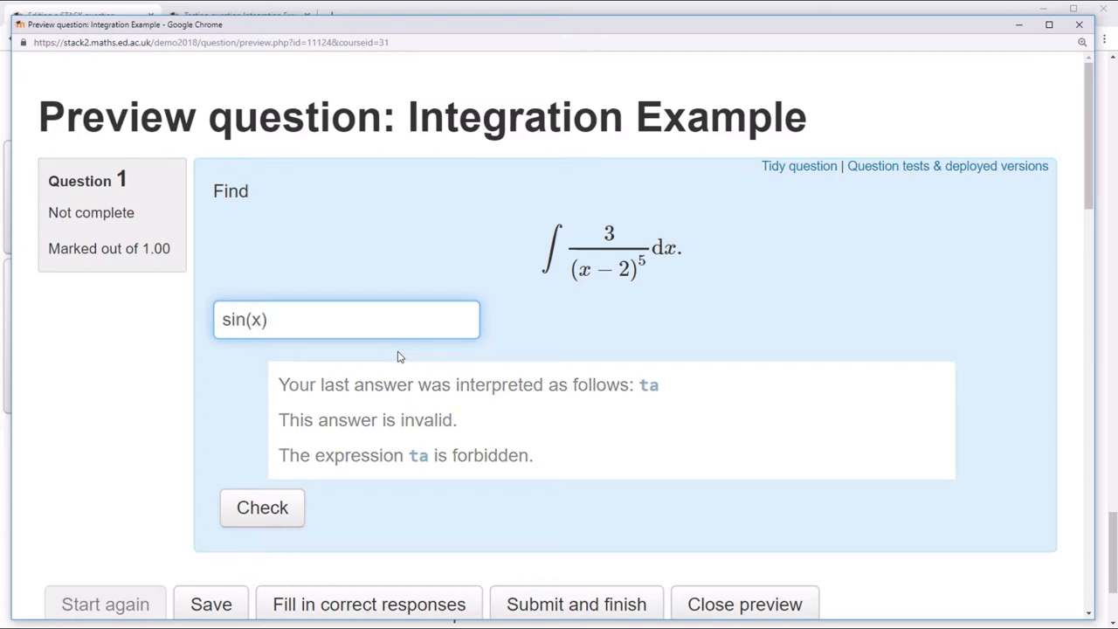
click(262, 508)
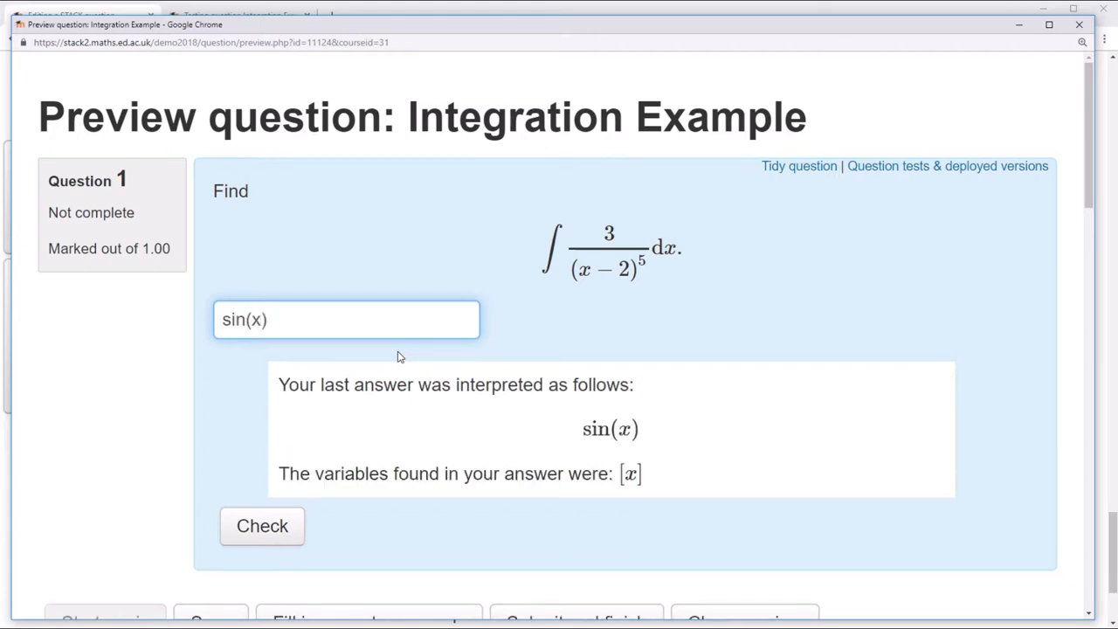
text(in)
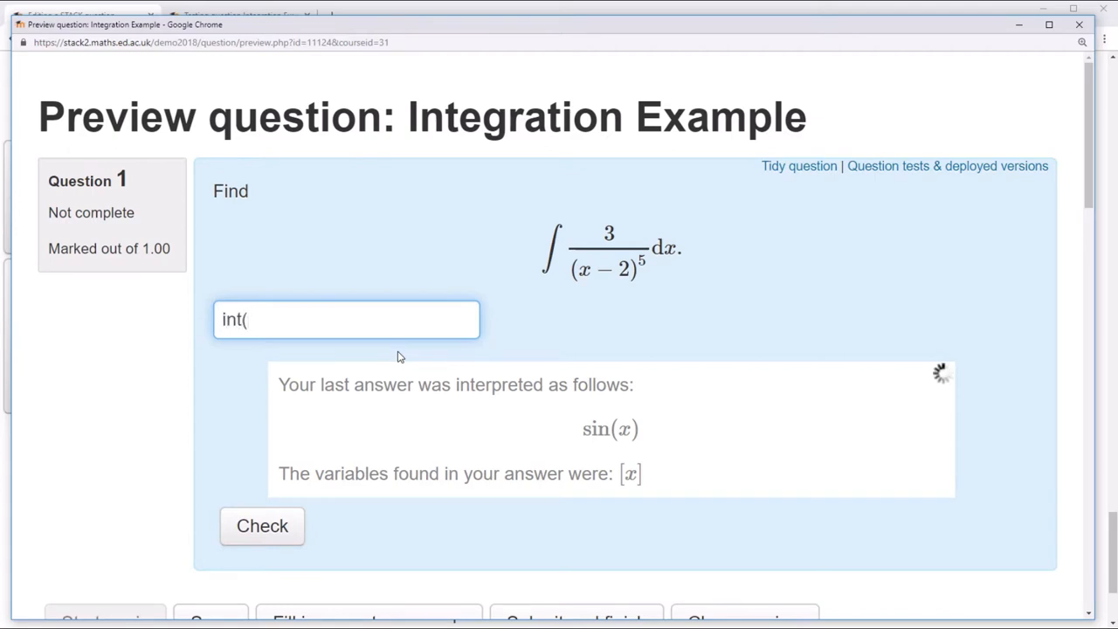
Submit int(3*(x-2)^(-5),x)+c and get a mark of 1.00 out of 1.00
text(3*(x-2))
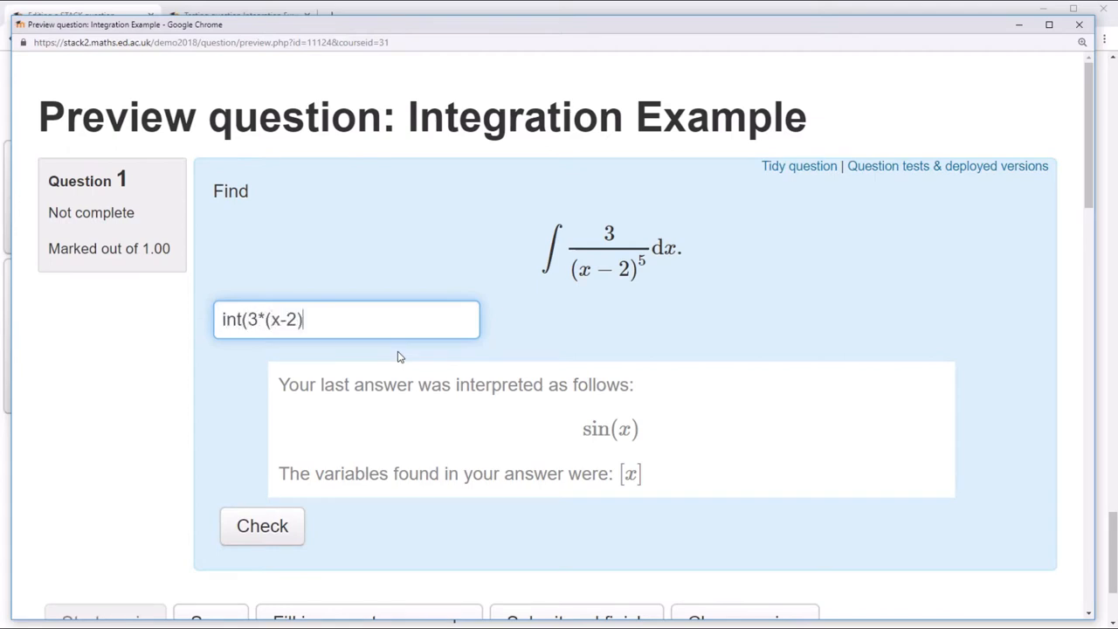
text(^(-5))
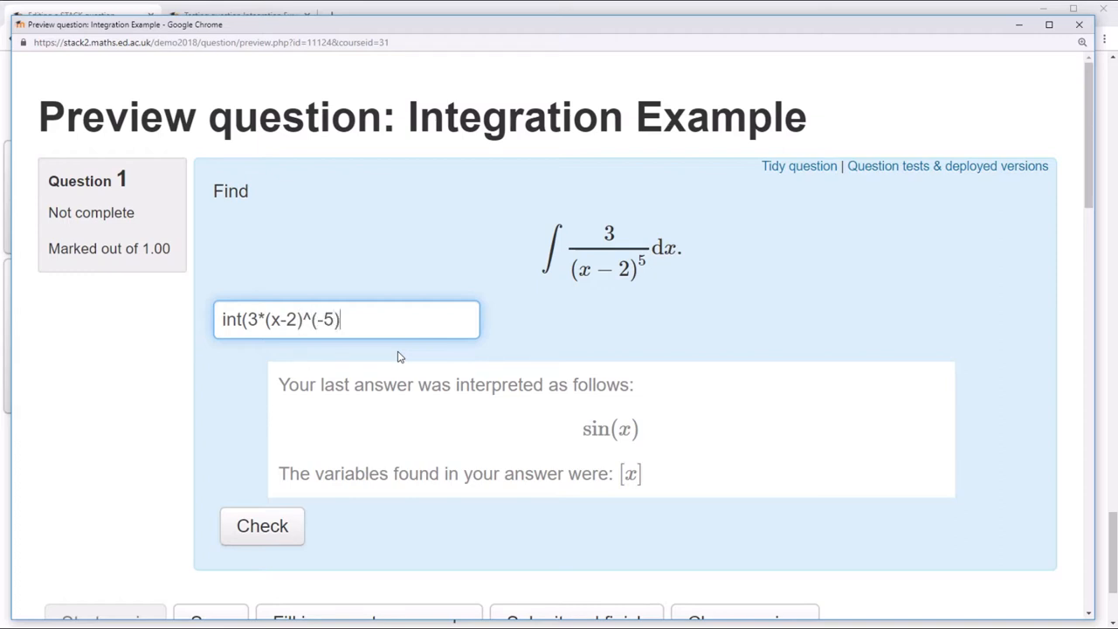
text(,x)+c)
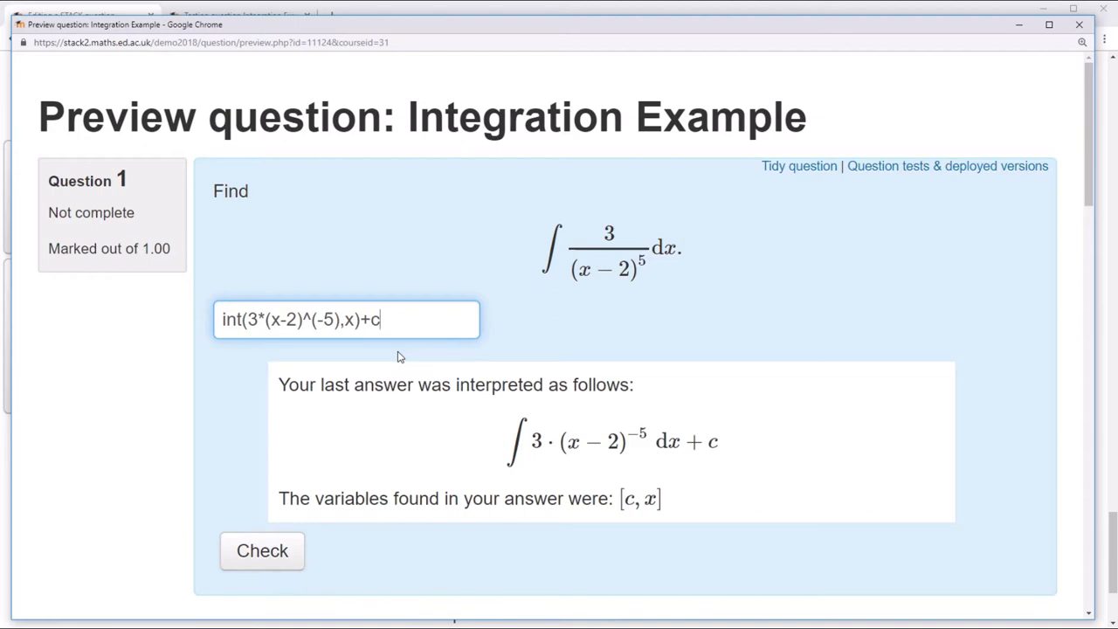
click(262, 550)
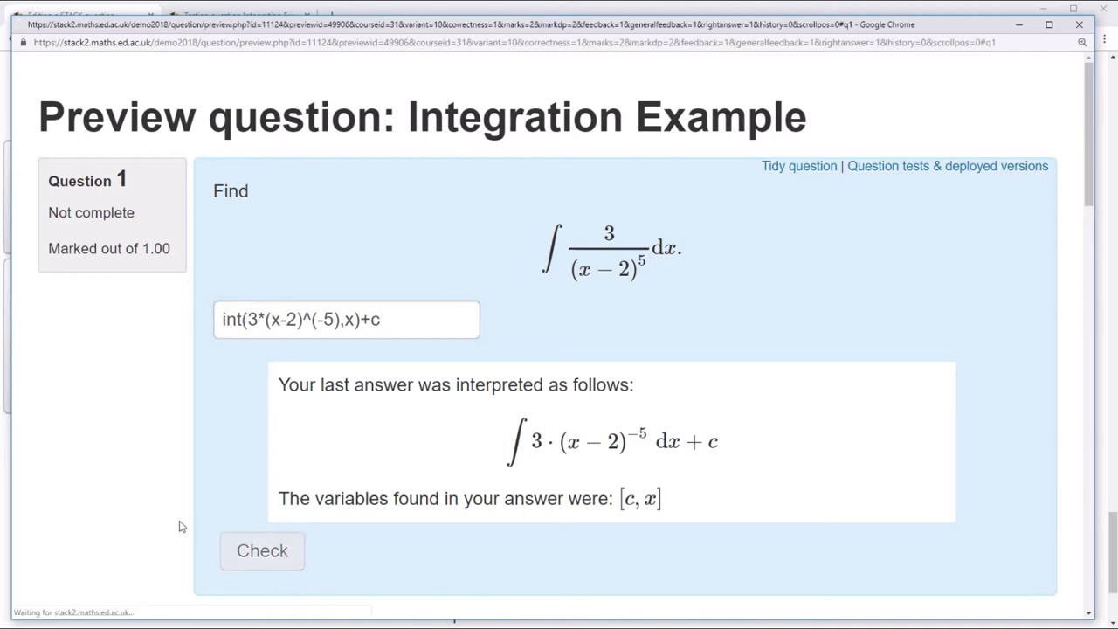
click(262, 550)
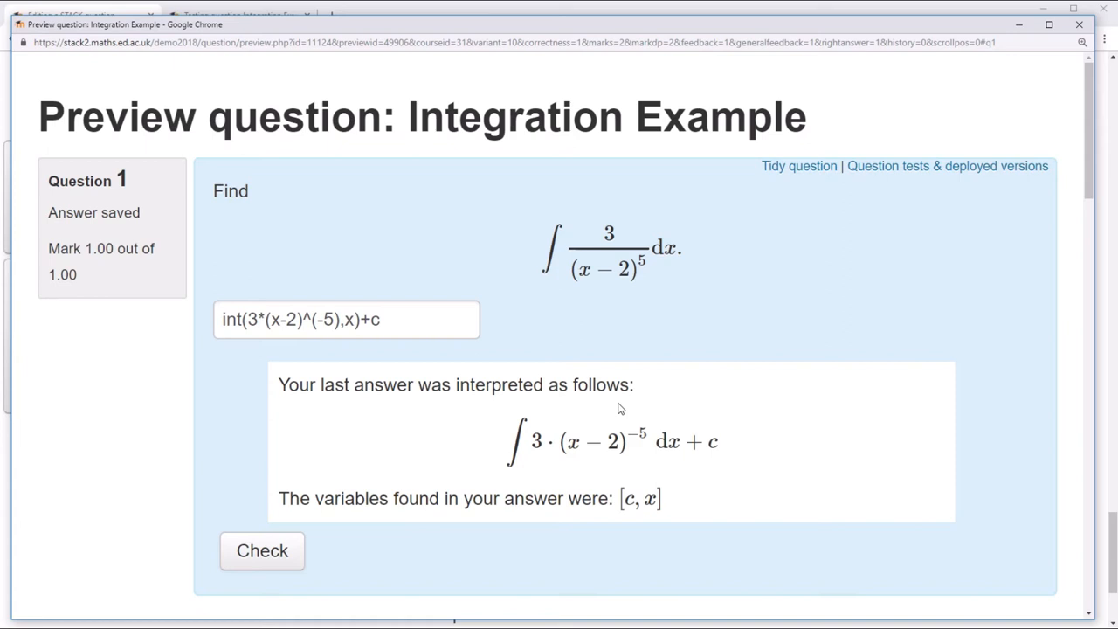
mouse_move(792, 223)
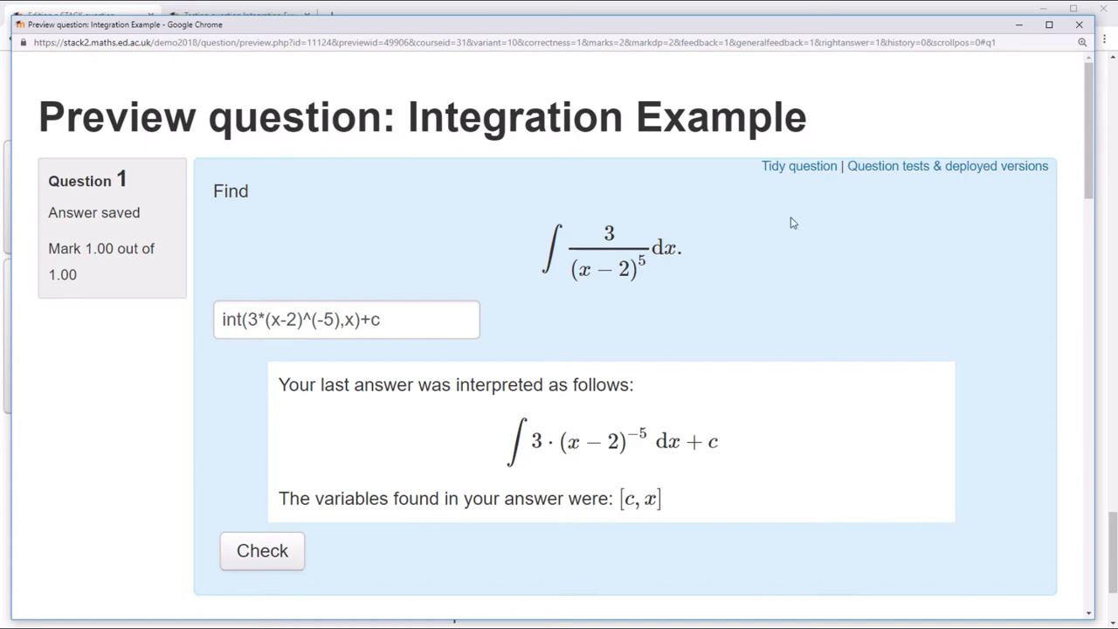
mouse_move(1020, 24)
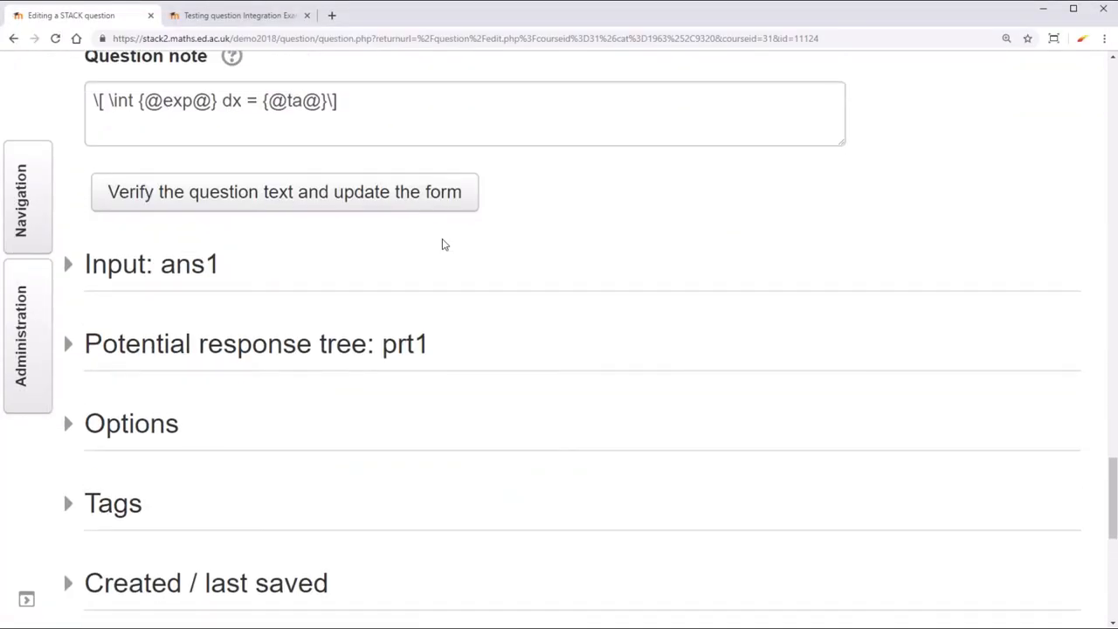
Expand the ans1 input settings and begin entering 'in' under Forbidden words
click(151, 264)
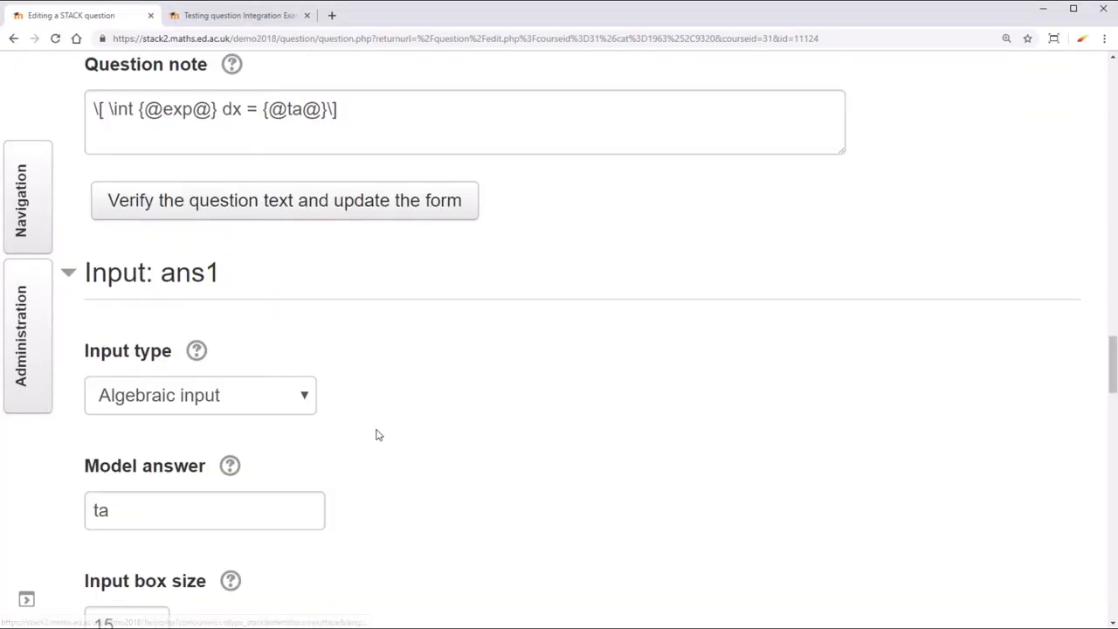
scroll(down, 3)
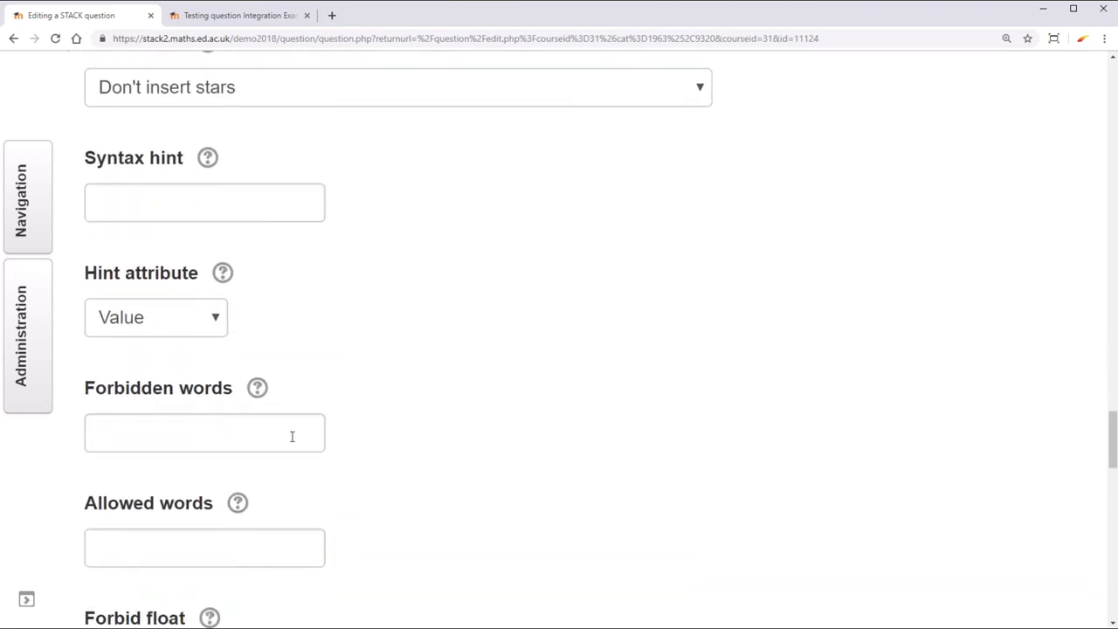
text(in)
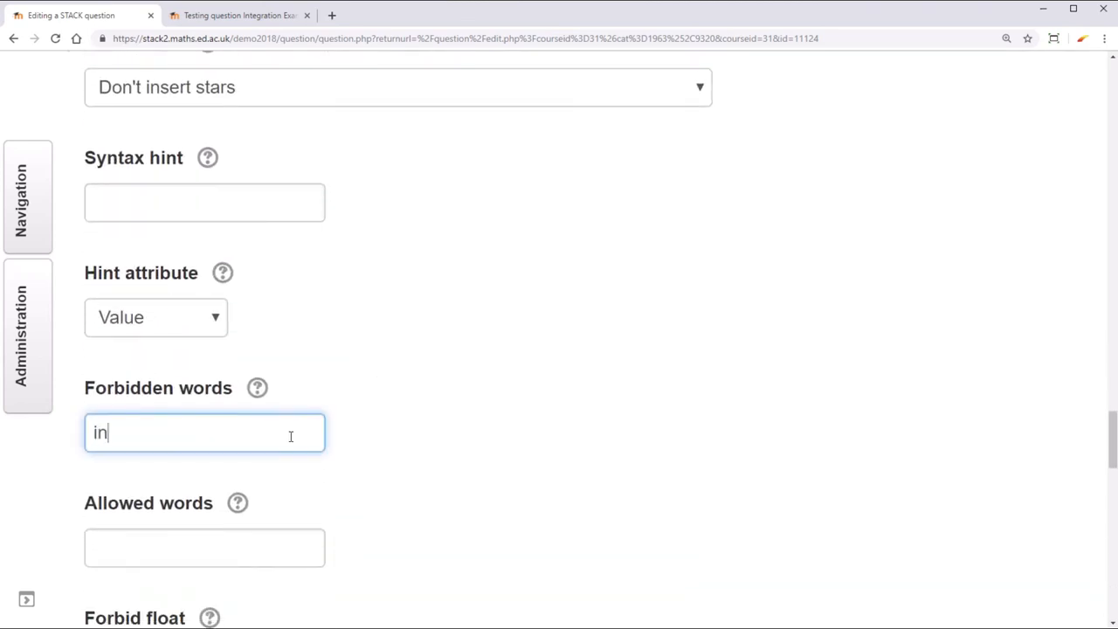